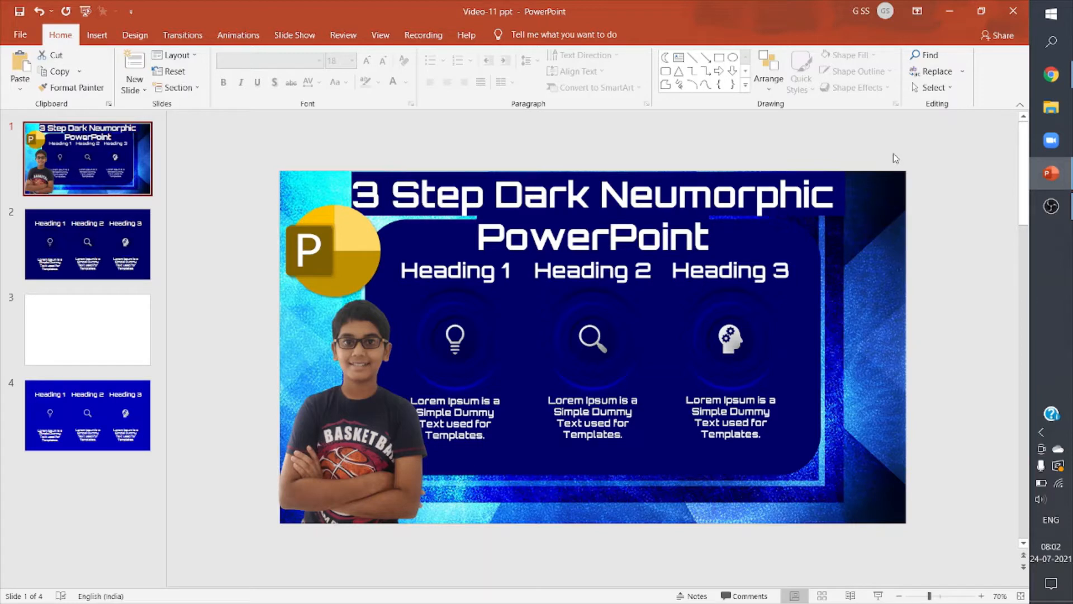
Review the finished design on slide 2, then move to the blank slide 3
{"action": "left_click", "coordinate": [87, 244]}
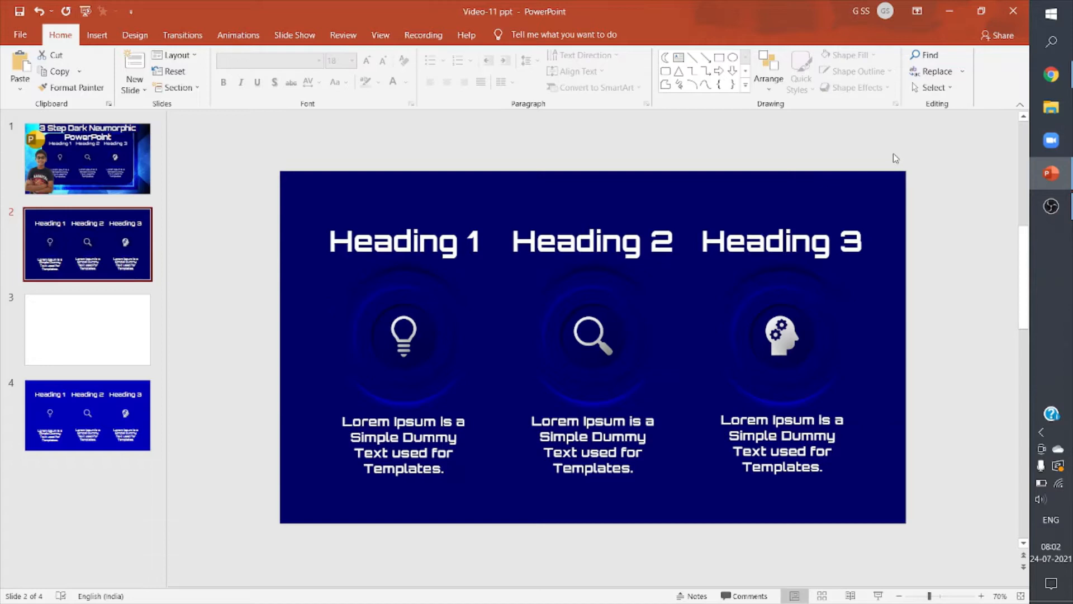
{"action": "left_click", "coordinate": [87, 330]}
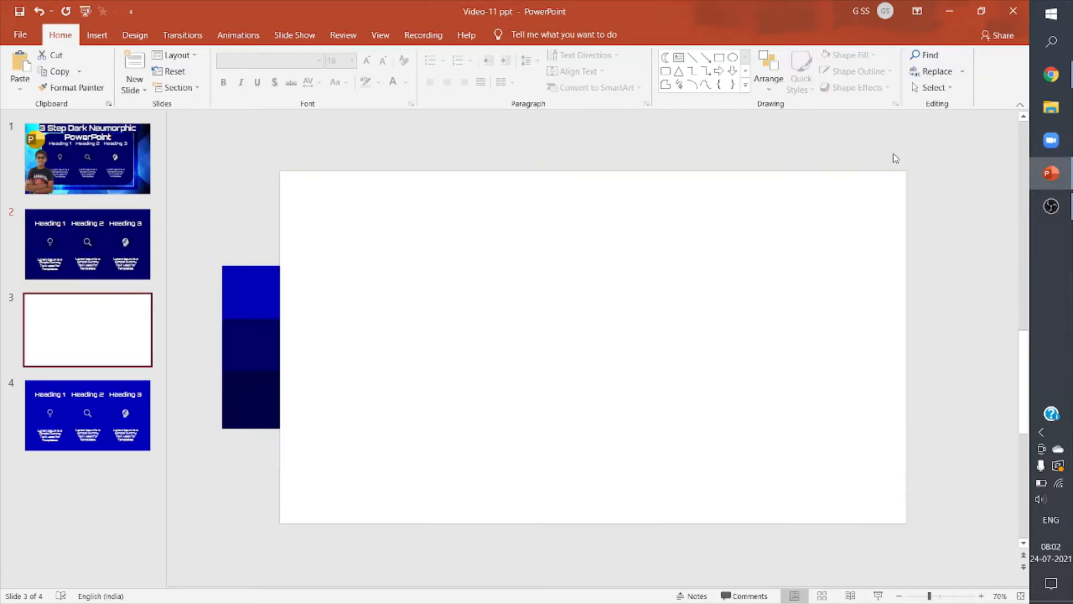
{"action": "mouse_move", "coordinate": [315, 383]}
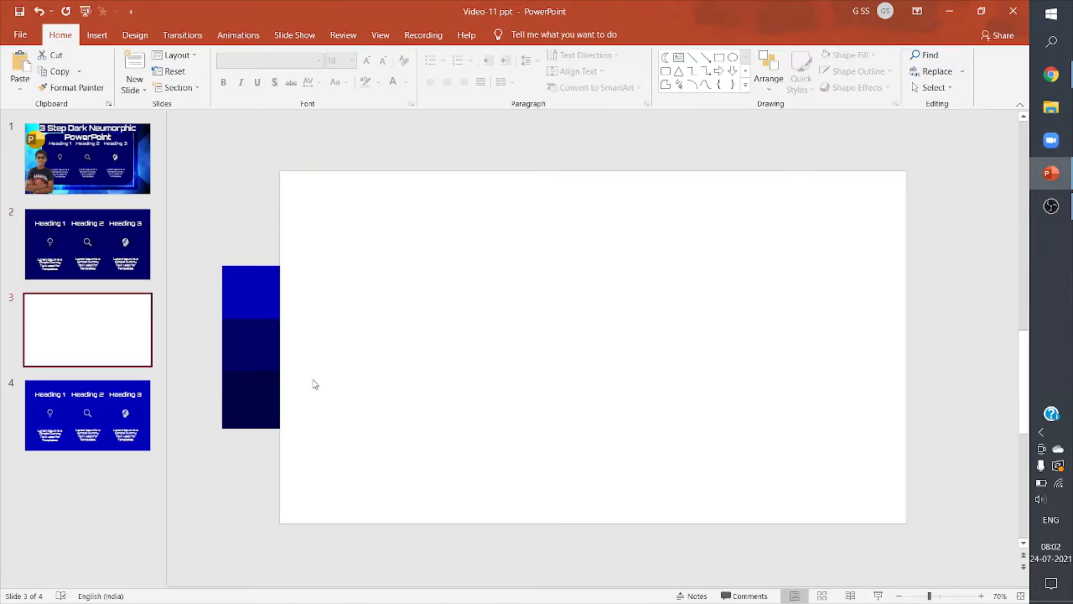
{"action": "mouse_move", "coordinate": [135, 35]}
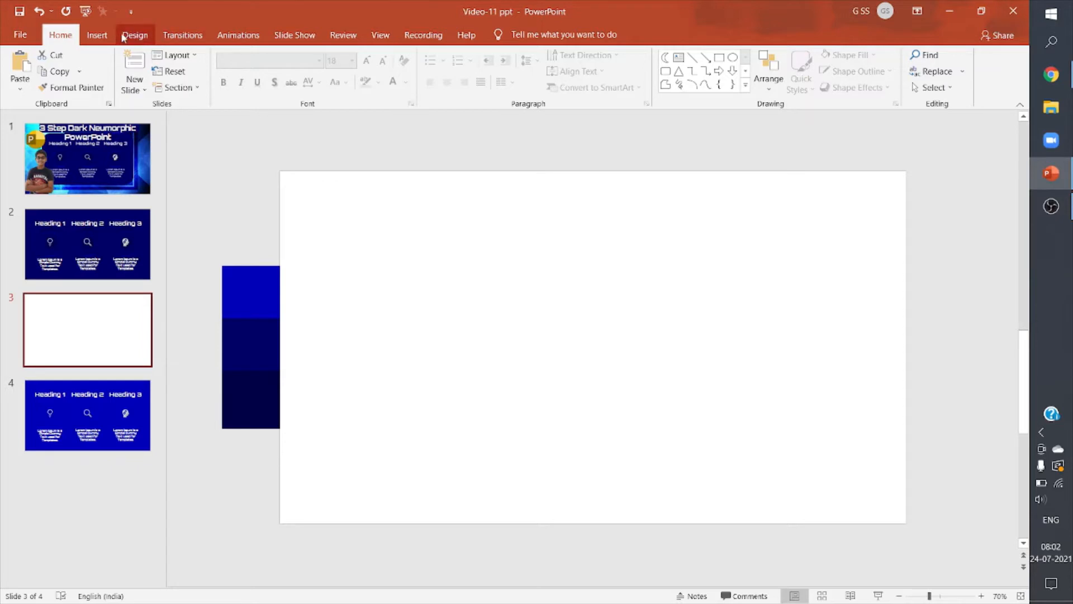
Set slide 3's background to a solid dark navy sampled from the middle swatch with the eyedropper
{"action": "left_click", "coordinate": [951, 68]}
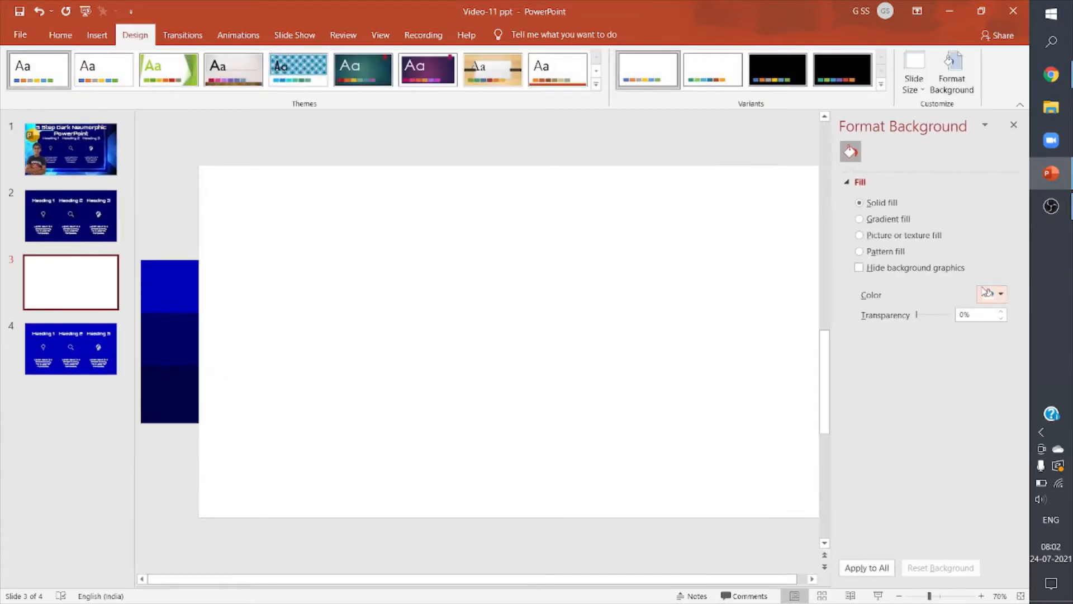
{"action": "left_click", "coordinate": [1000, 294]}
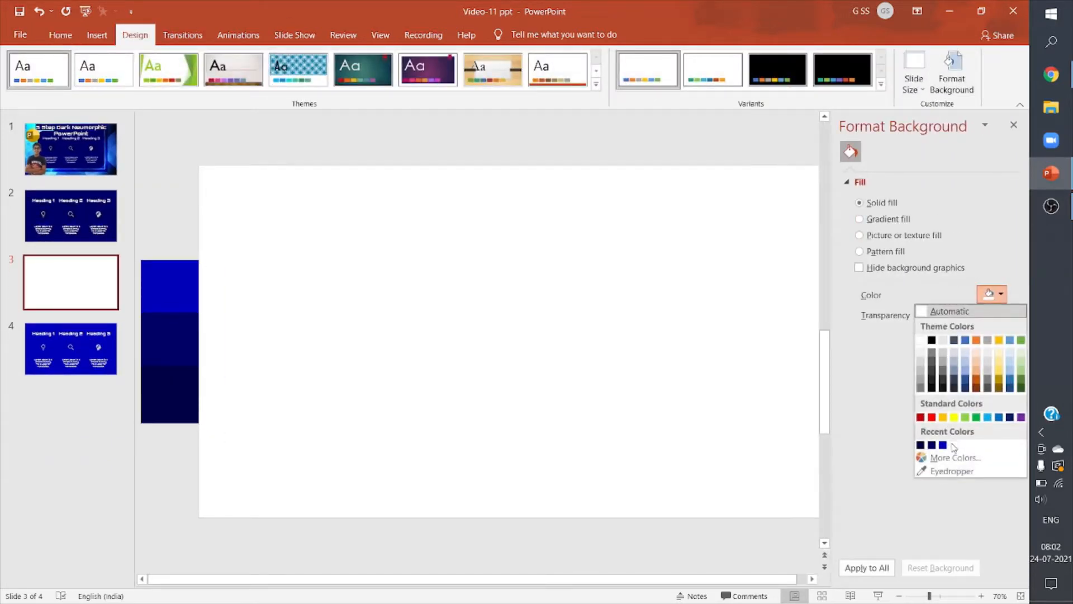
{"action": "mouse_move", "coordinate": [951, 470]}
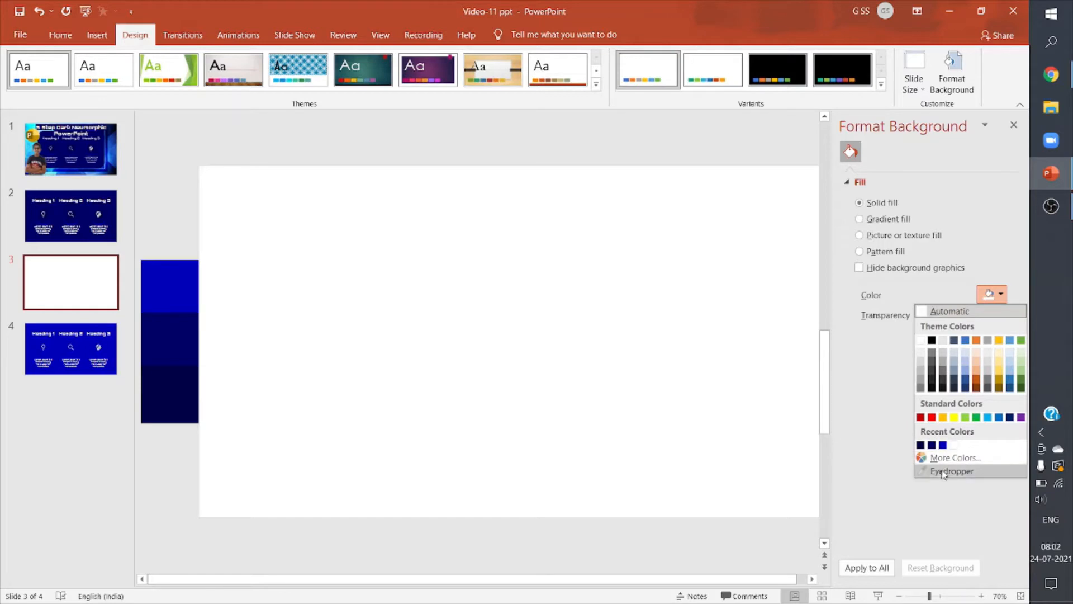
{"action": "left_click", "coordinate": [951, 470]}
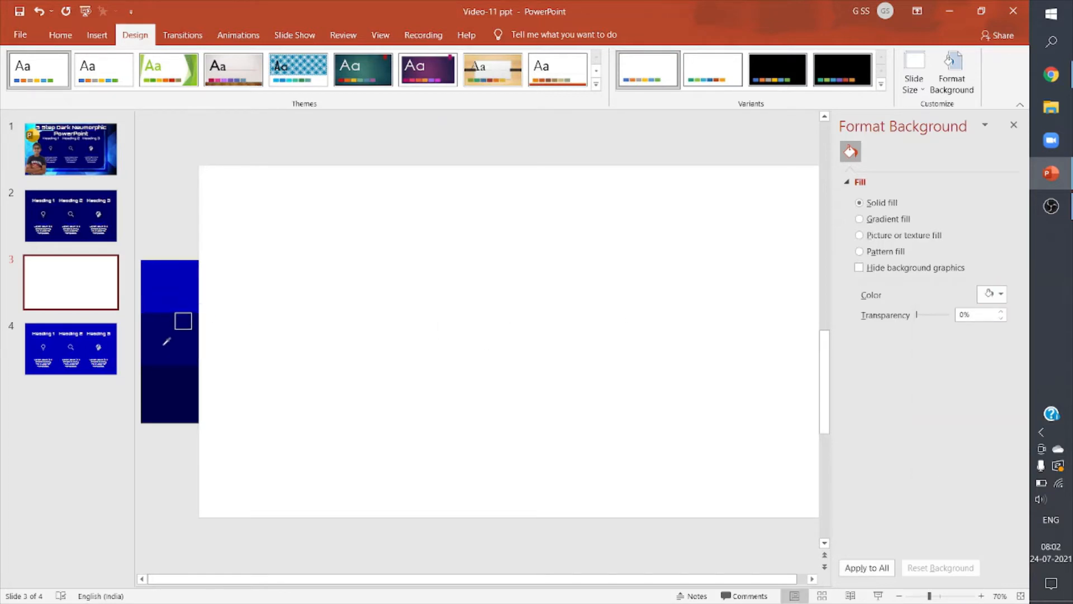
{"action": "left_click", "coordinate": [987, 295]}
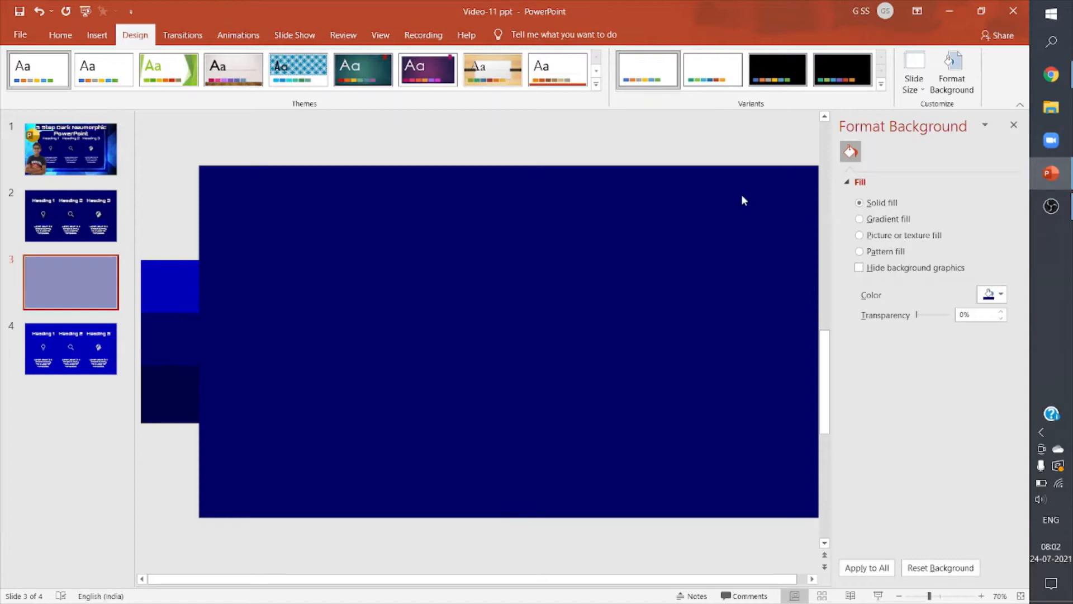
{"action": "left_click", "coordinate": [1013, 125]}
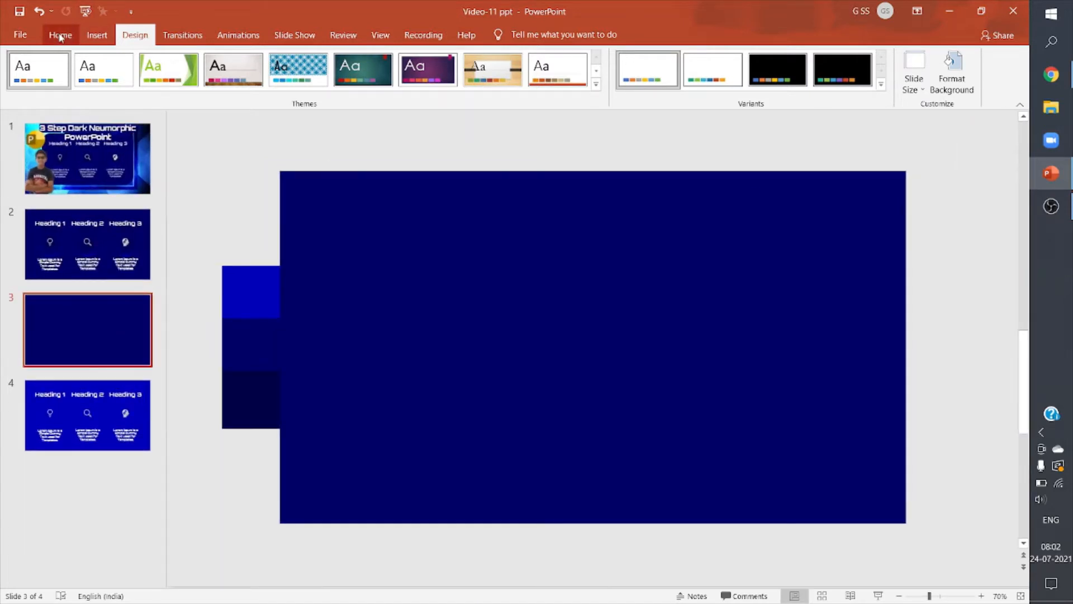
Draw a light blue circle on slide 3 sized 7.1 × 7.1 cm, comparing it with slide 2
{"action": "left_click", "coordinate": [61, 34]}
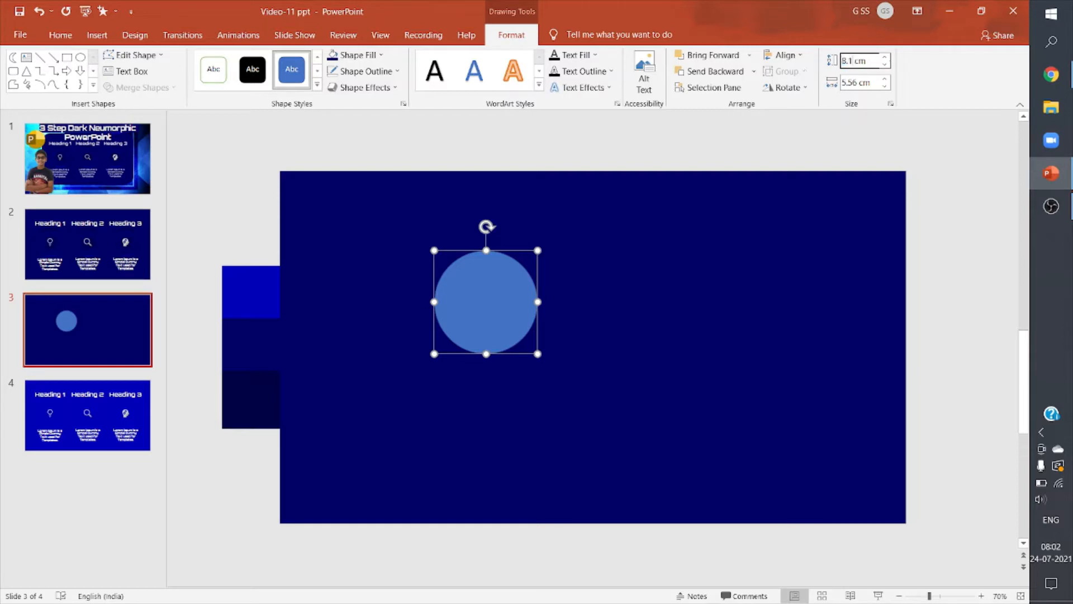
{"action": "mouse_move", "coordinate": [859, 82]}
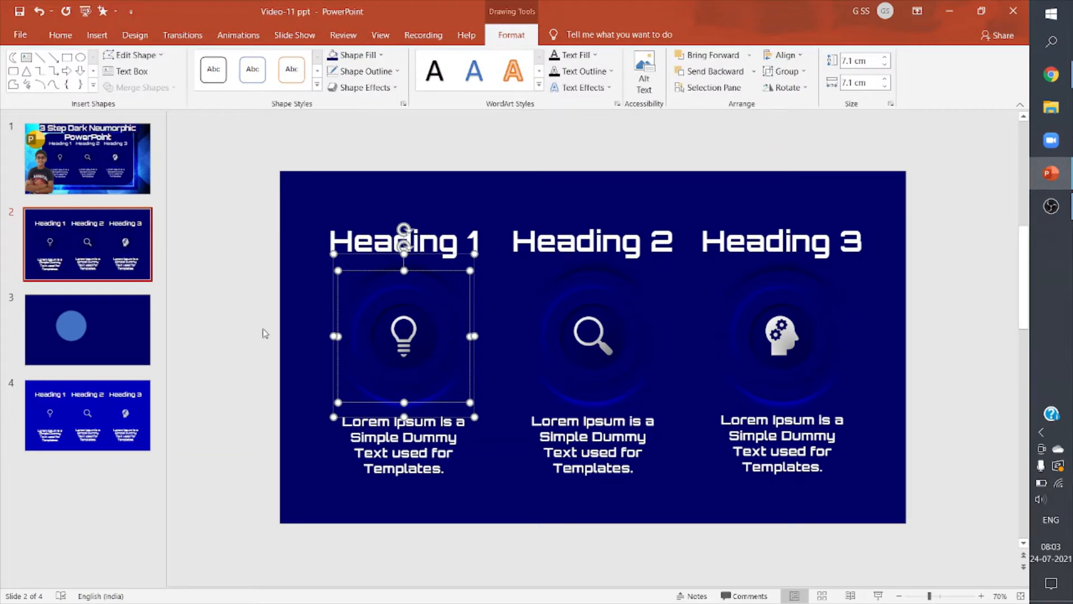
{"action": "left_click", "coordinate": [87, 329]}
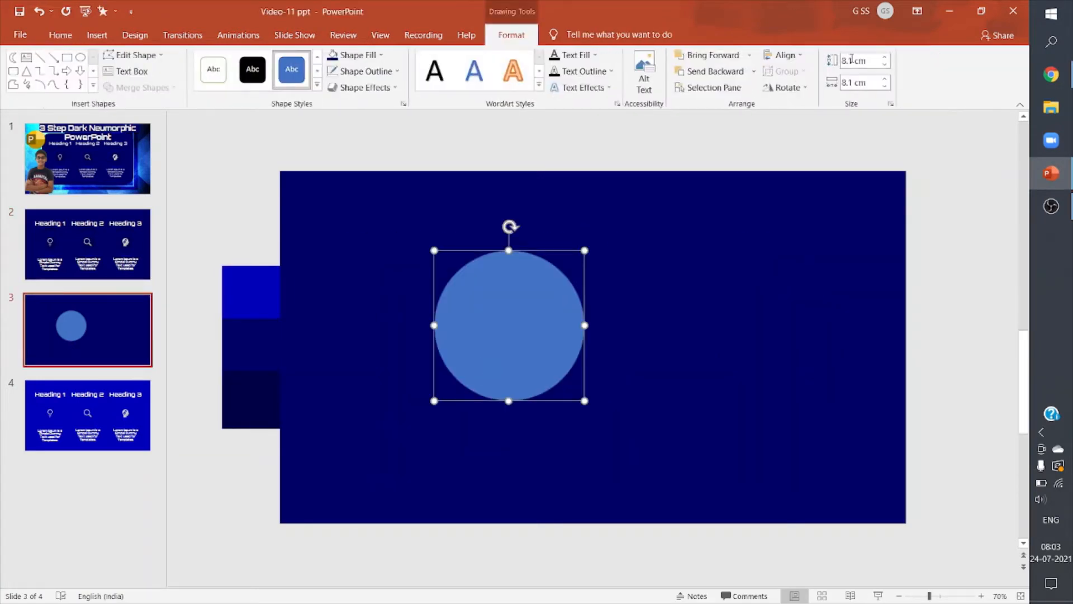
{"action": "triple_click", "coordinate": [859, 61]}
{"action": "type", "text": "7.1"}
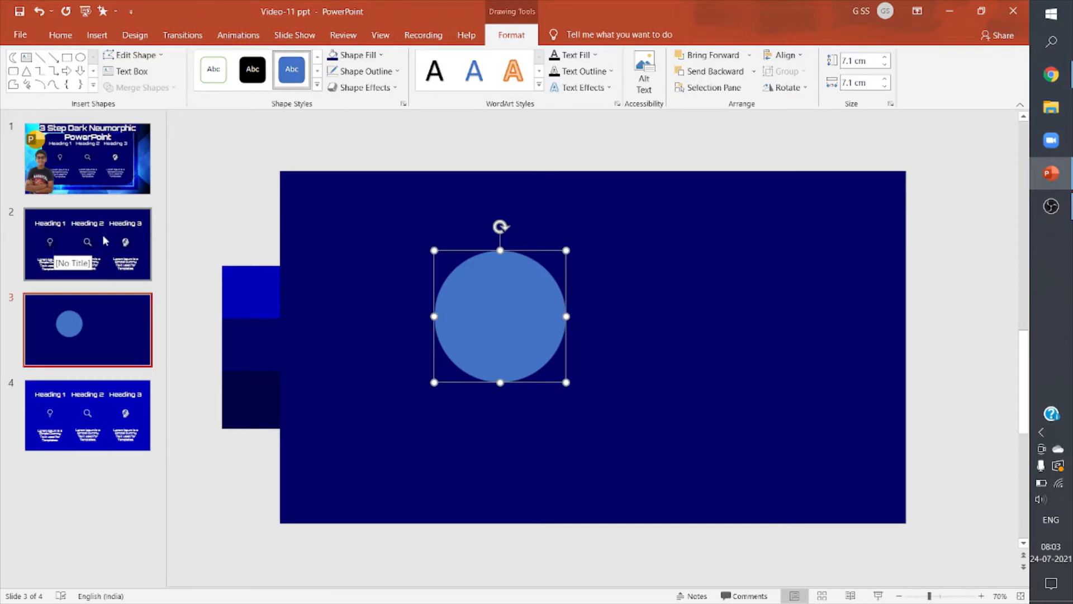
{"action": "left_click", "coordinate": [87, 244]}
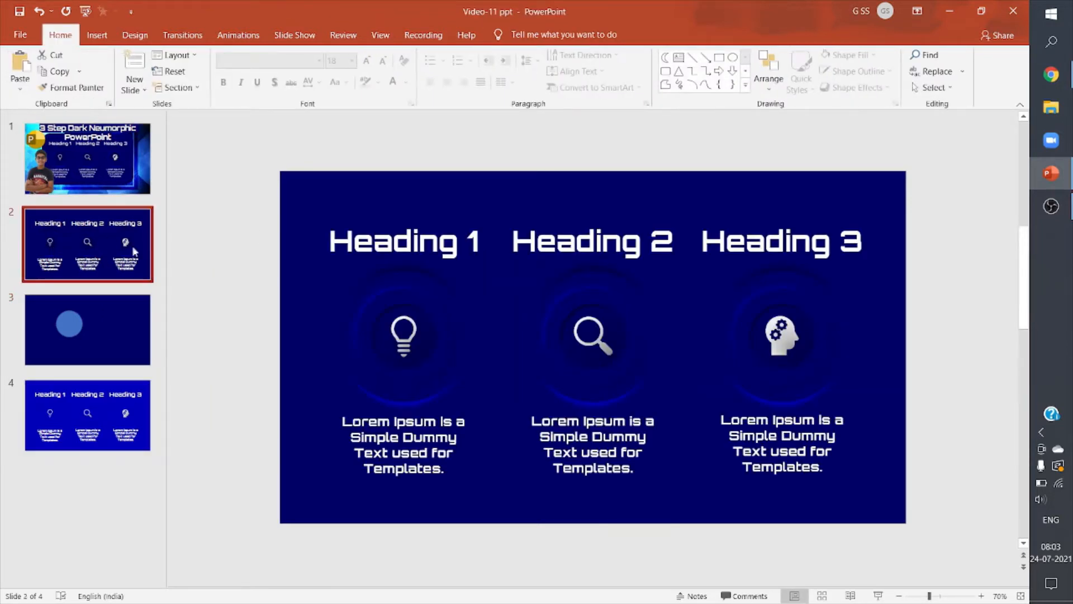
Add a dark navy block-arc crescent, 7.1 × 3.55 cm, over the circle's top edge
{"action": "left_click", "coordinate": [87, 329]}
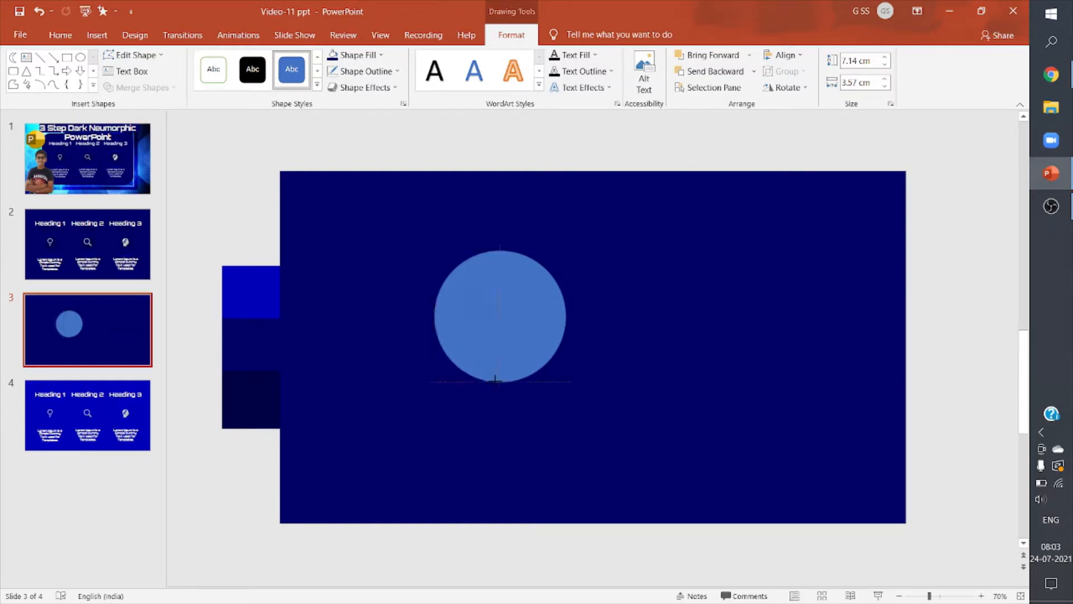
{"action": "left_click", "coordinate": [467, 315]}
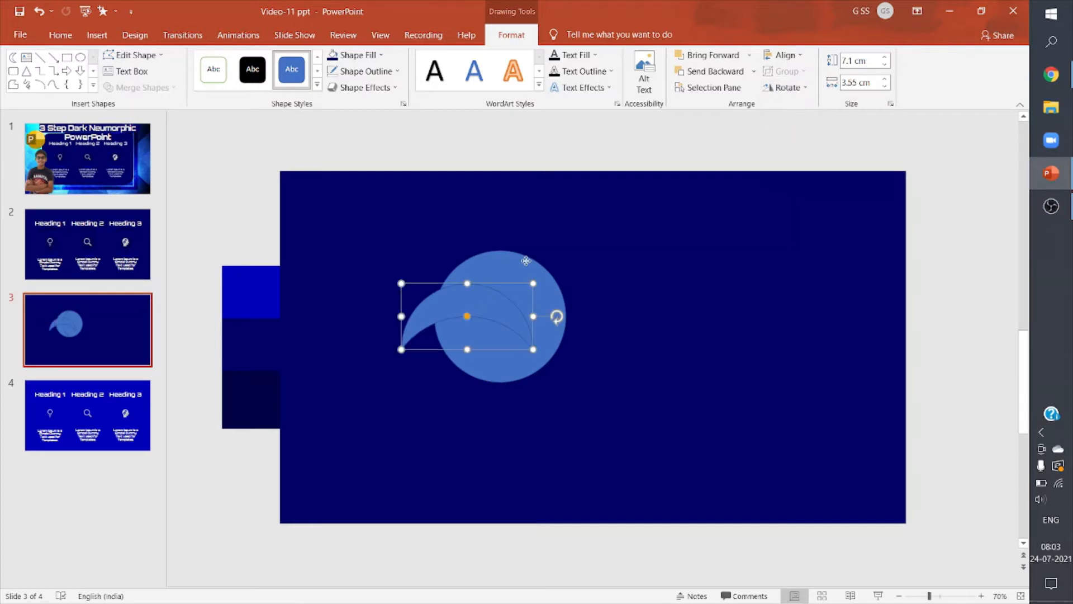
{"action": "left_click", "coordinate": [355, 54]}
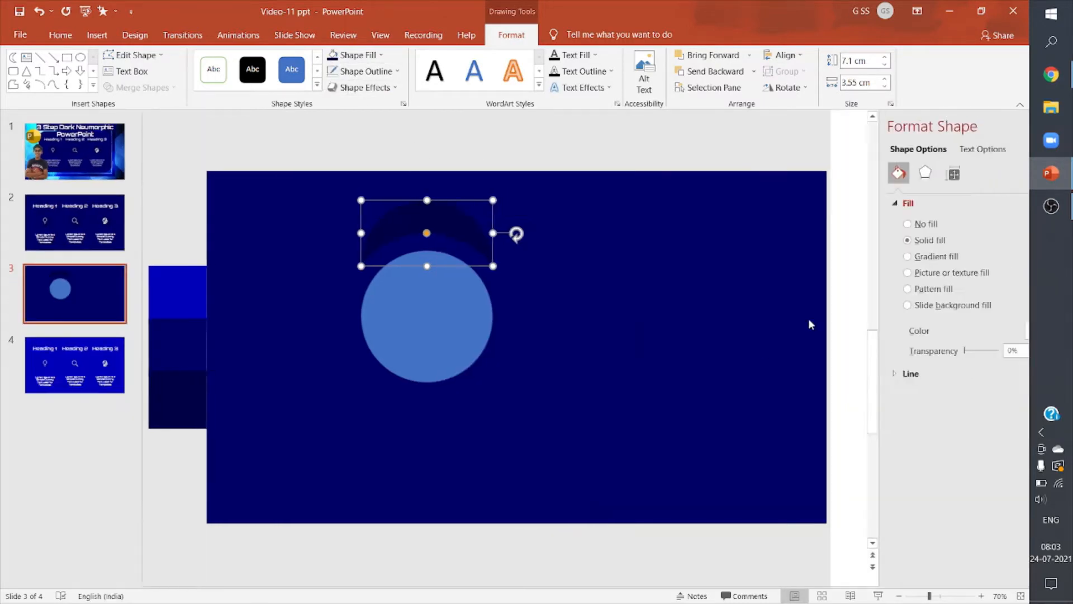
Give the crescent 10 pt soft edges in the shape effects settings
{"action": "left_click", "coordinate": [877, 172]}
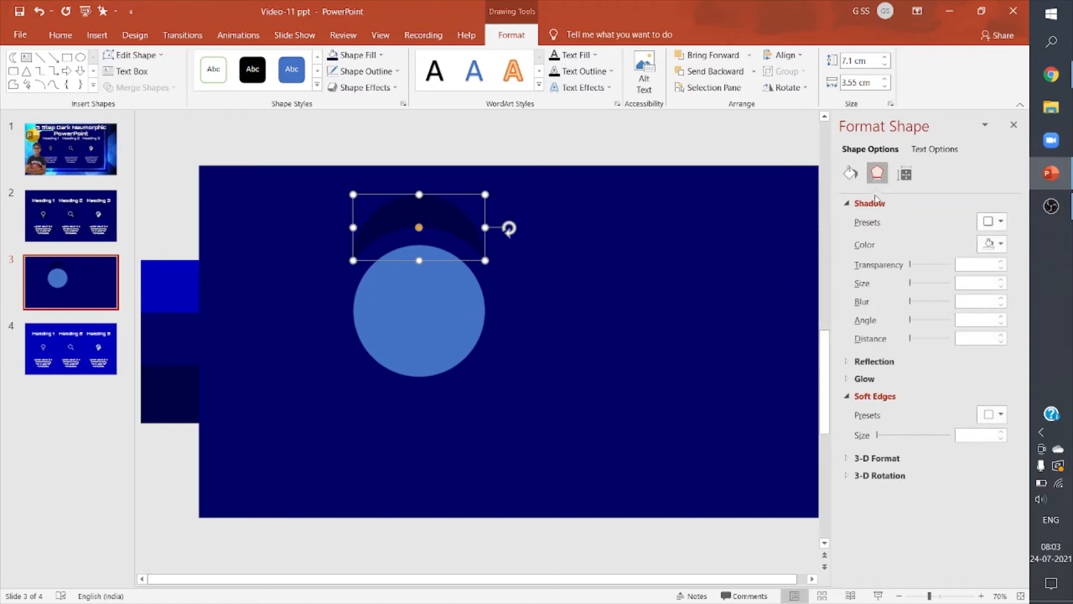
{"action": "left_click", "coordinate": [869, 202]}
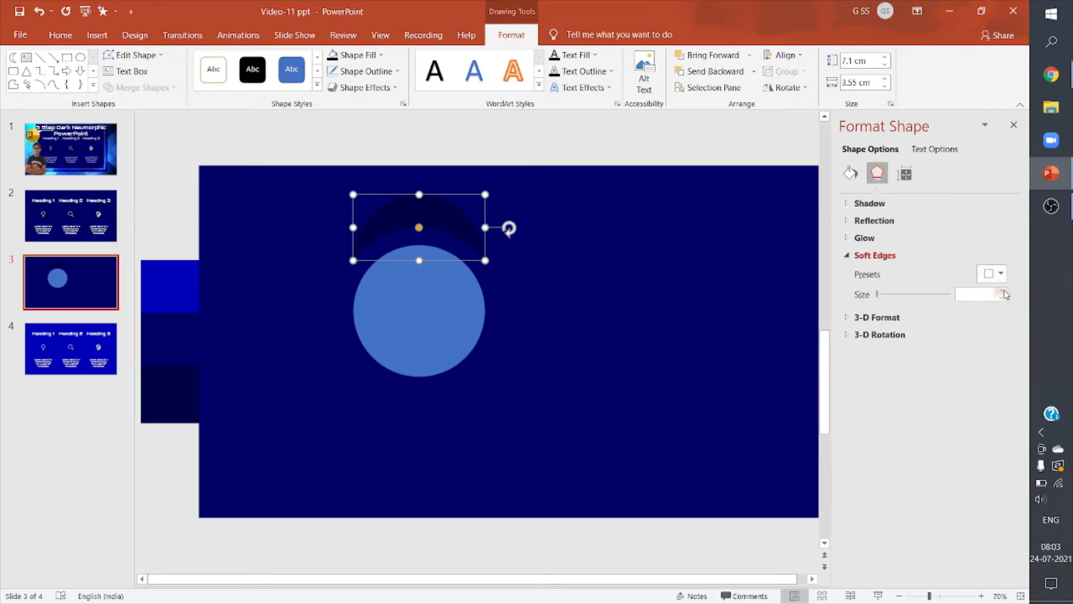
{"action": "left_click", "coordinate": [1003, 293]}
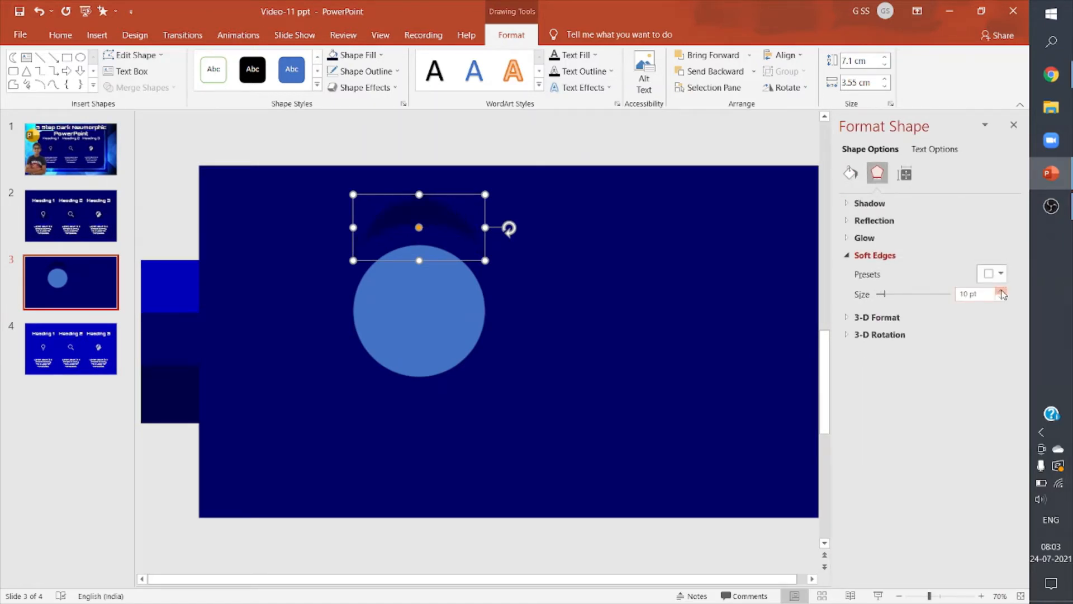
{"action": "left_click", "coordinate": [1014, 125]}
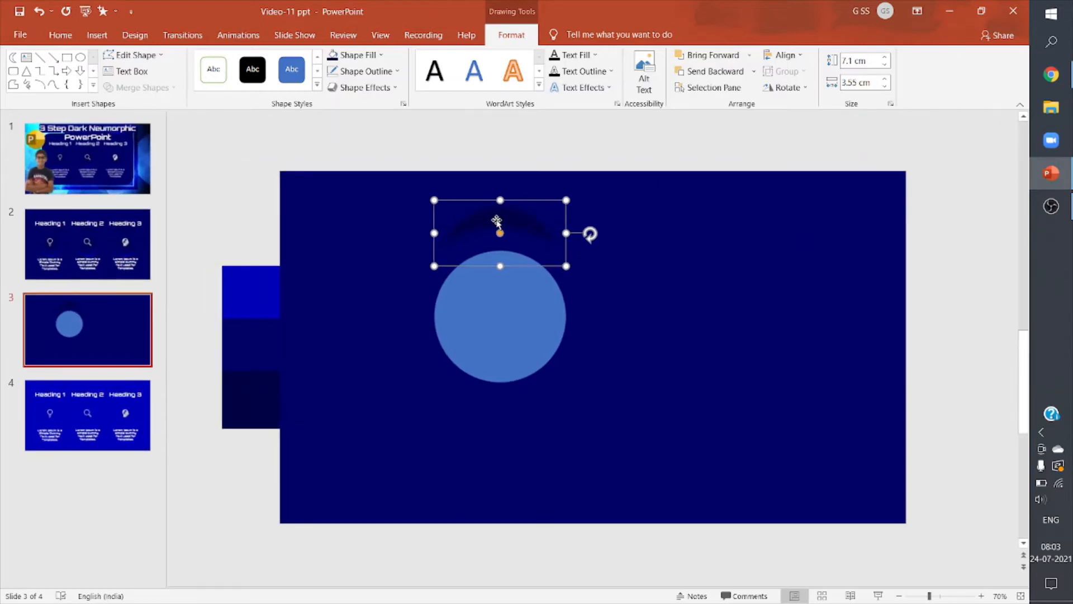
{"action": "mouse_move", "coordinate": [643, 376]}
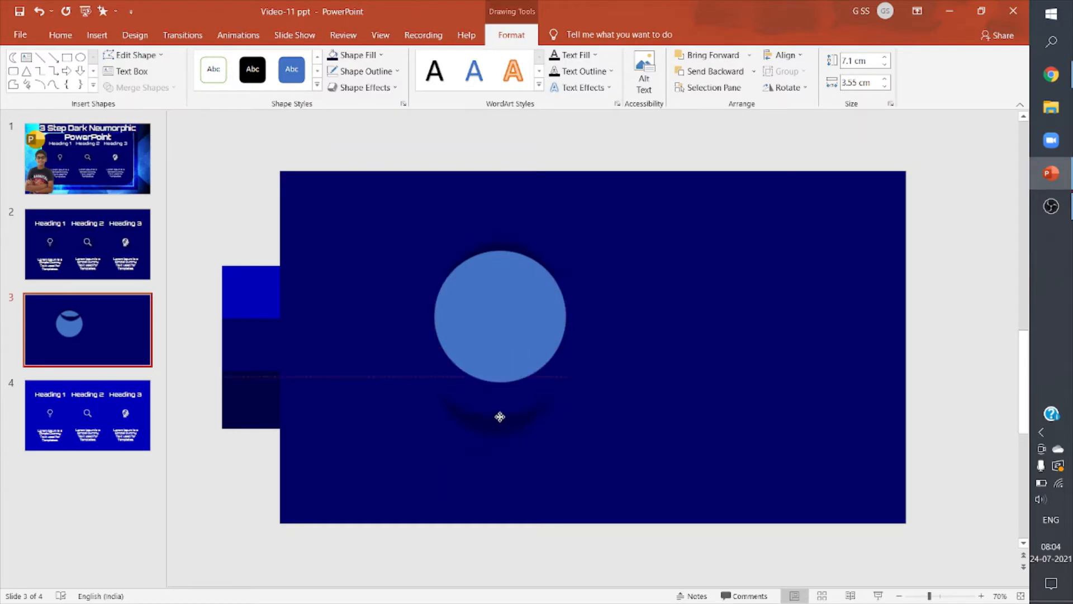
Colour the lower crescent bright blue via eyedropper, send it to back, and fill the circle navy
{"action": "left_click", "coordinate": [355, 55]}
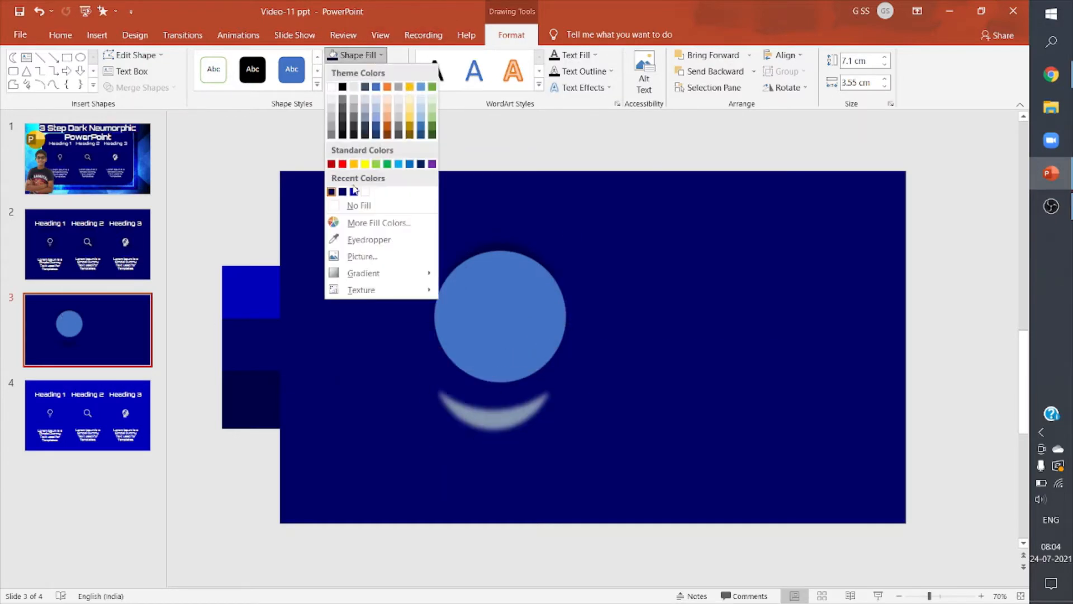
{"action": "left_click", "coordinate": [341, 192]}
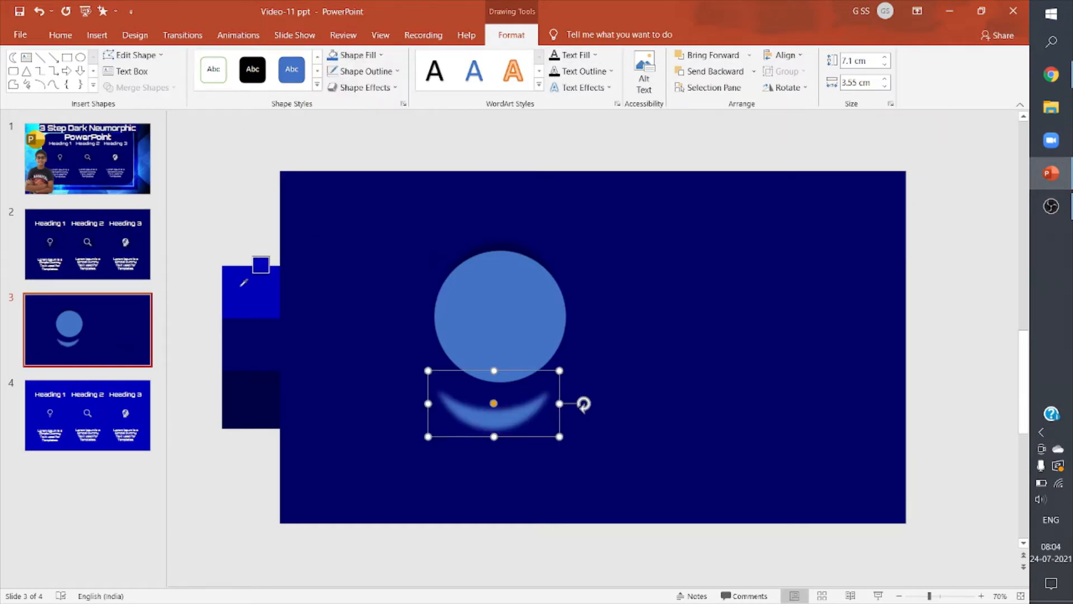
{"action": "right_click", "coordinate": [493, 402]}
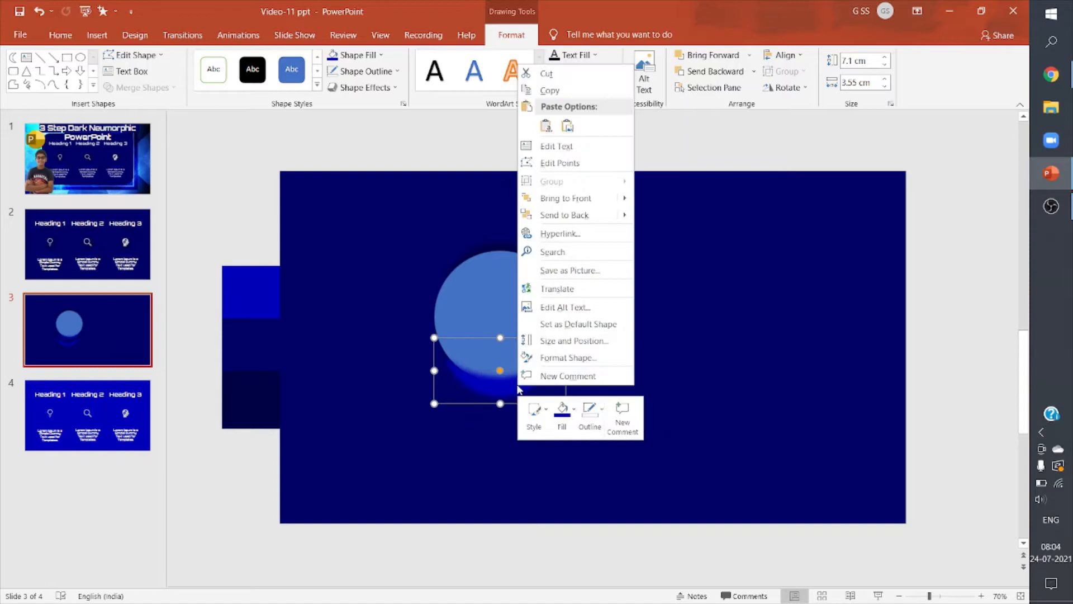
{"action": "left_click", "coordinate": [647, 219]}
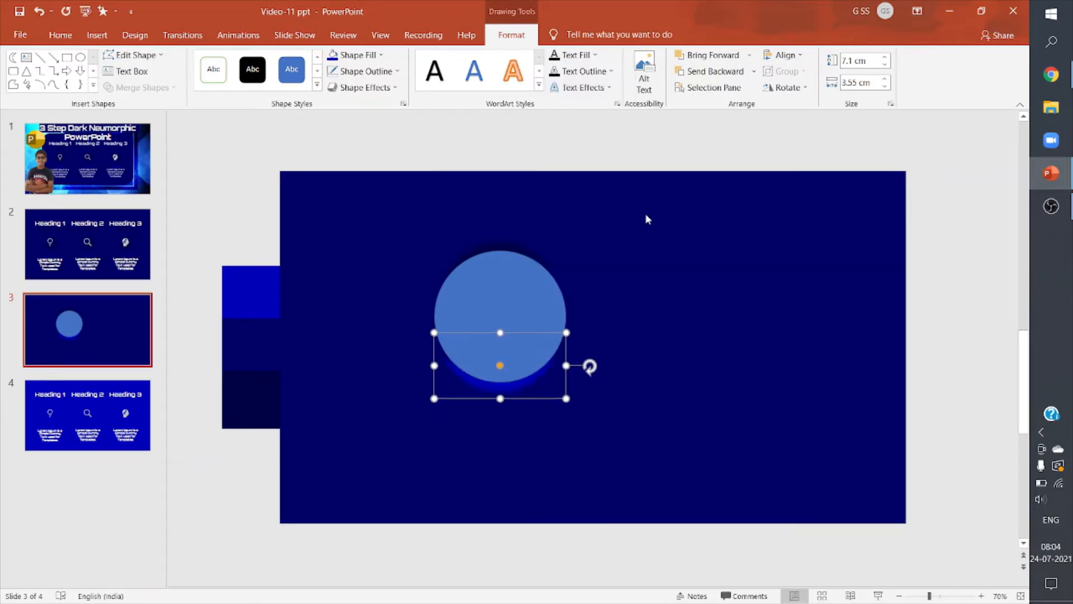
{"action": "left_click", "coordinate": [356, 54]}
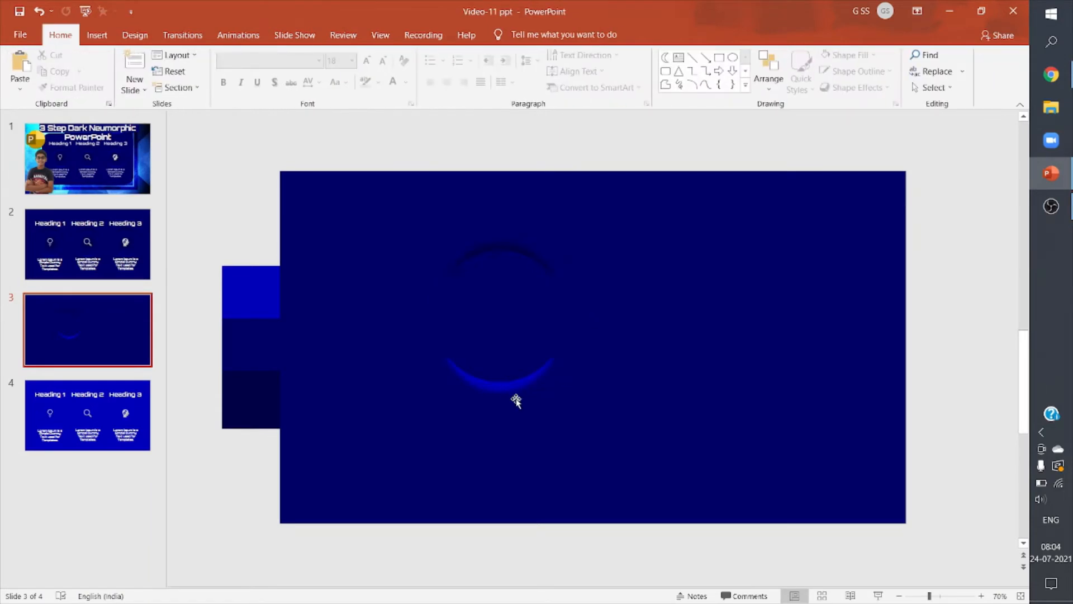
Select the circle and both crescents and group them into one object
{"action": "left_click", "coordinate": [500, 363]}
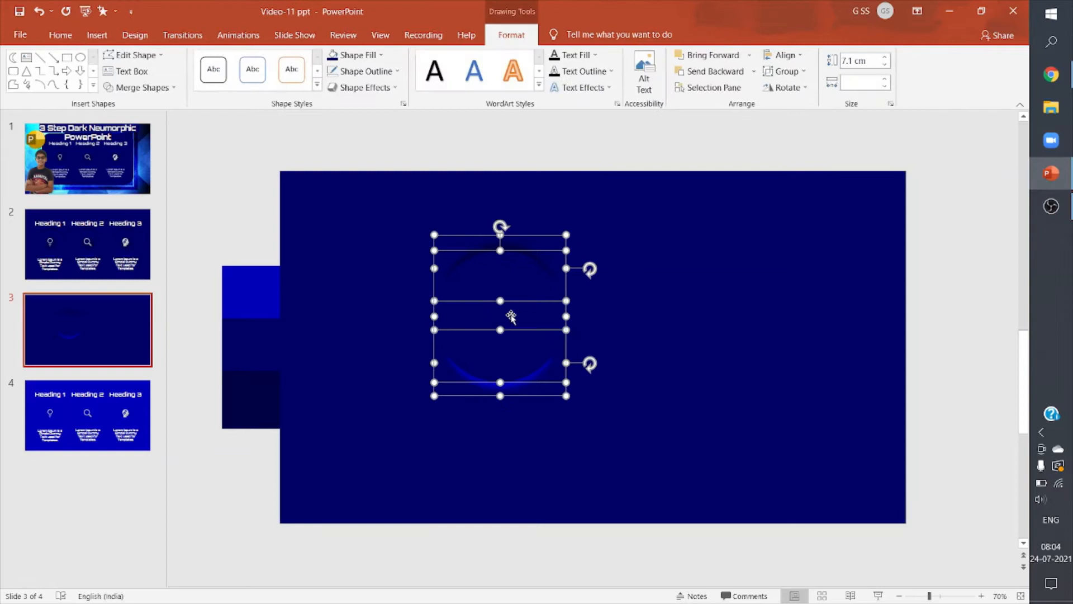
{"action": "right_click", "coordinate": [511, 317]}
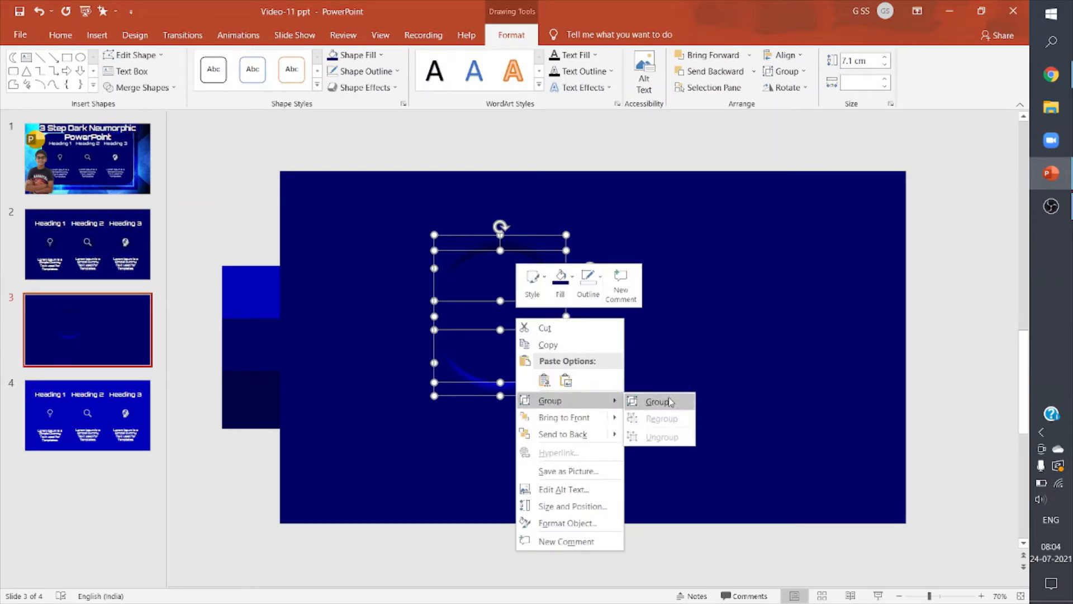
{"action": "left_click", "coordinate": [657, 402]}
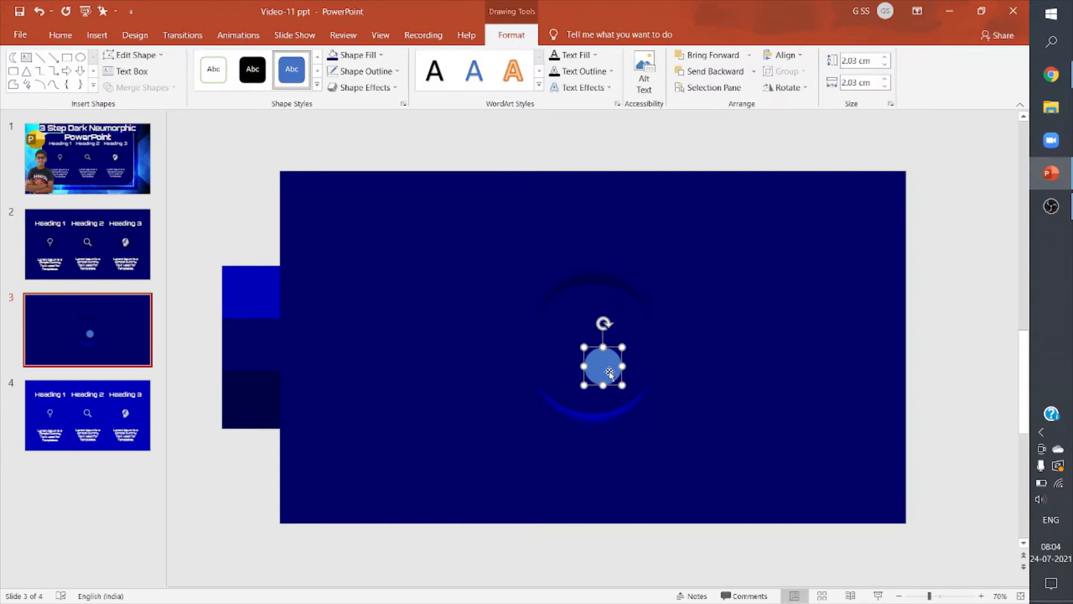
Match the reference by sizing the light blue circle to 5.19 cm and centring it over the rings
{"action": "left_click", "coordinate": [88, 244]}
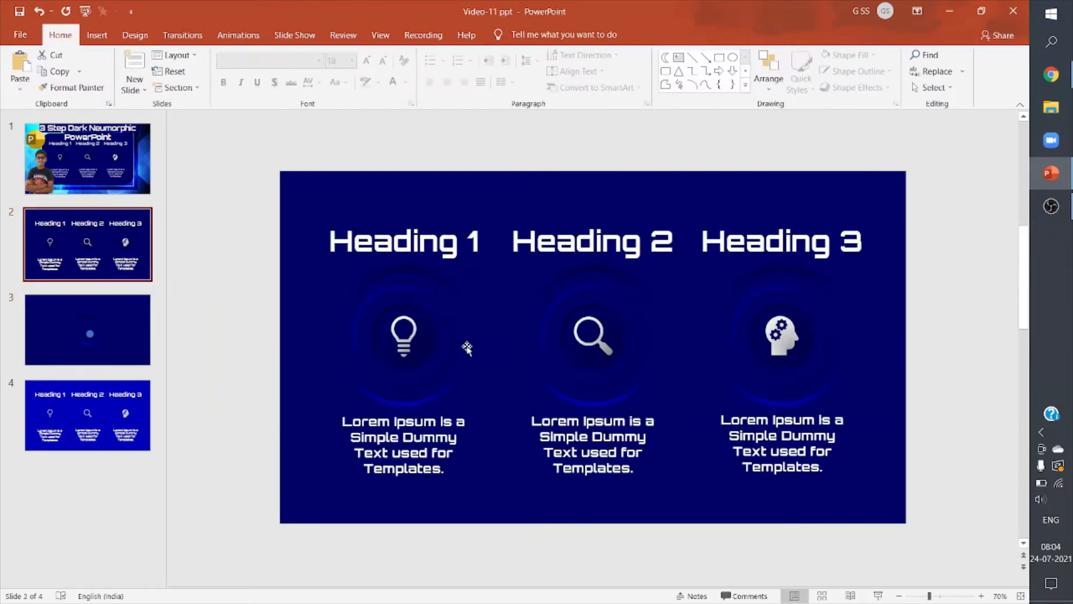
{"action": "left_click", "coordinate": [403, 335]}
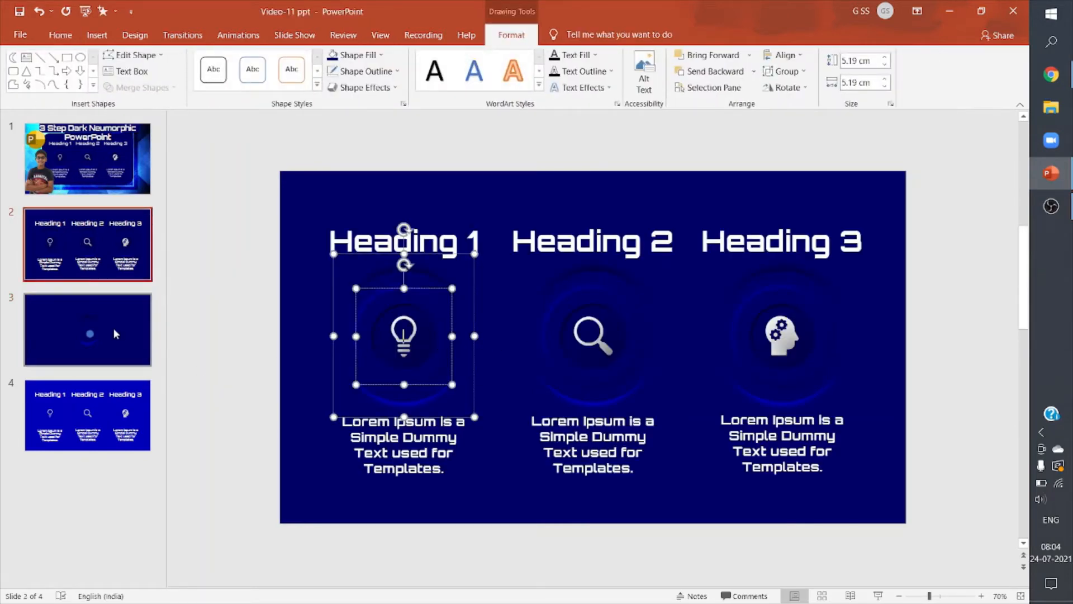
{"action": "left_click", "coordinate": [88, 329]}
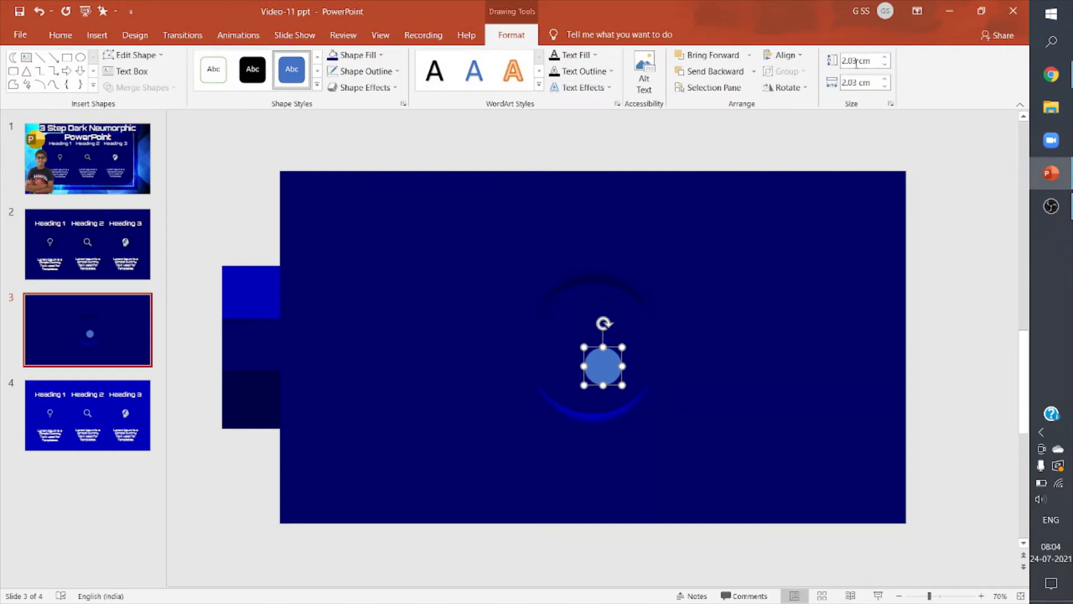
{"action": "left_click", "coordinate": [859, 61]}
{"action": "type", "text": "5.19"}
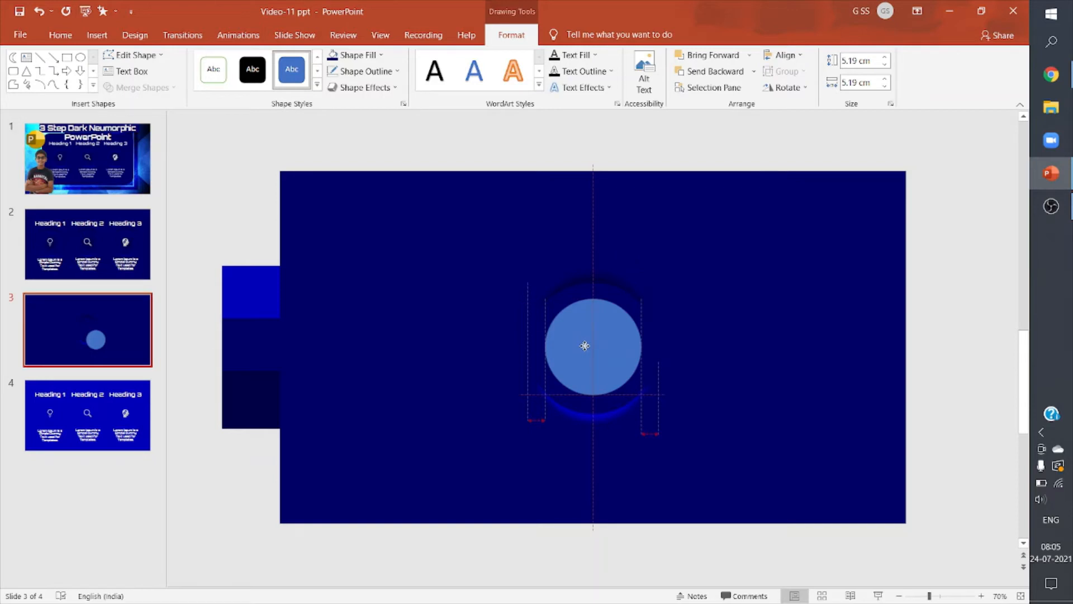
{"action": "left_click", "coordinate": [592, 346]}
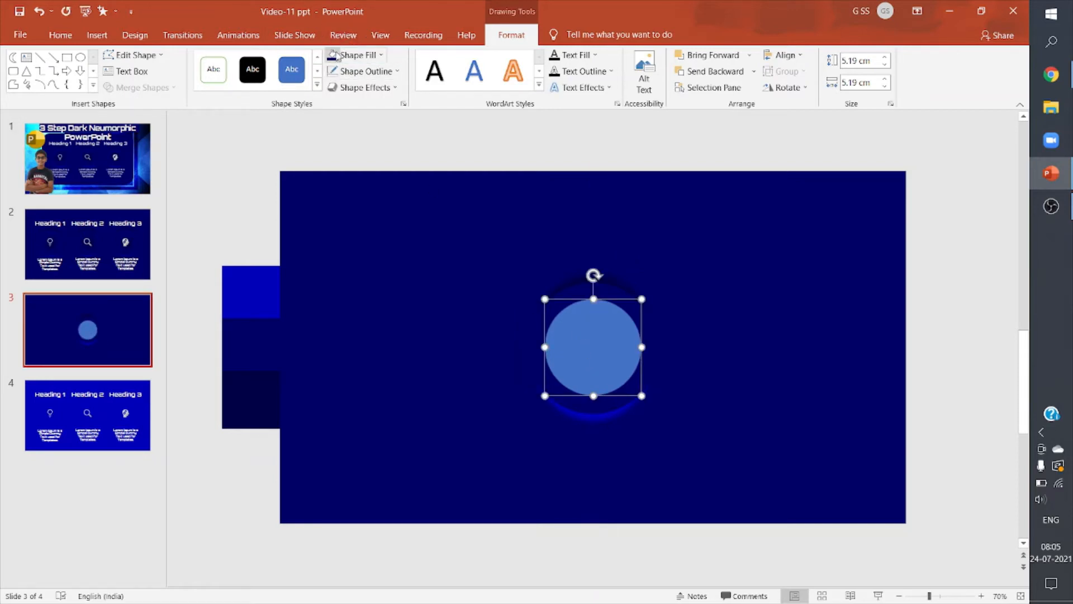
{"action": "mouse_move", "coordinate": [355, 55]}
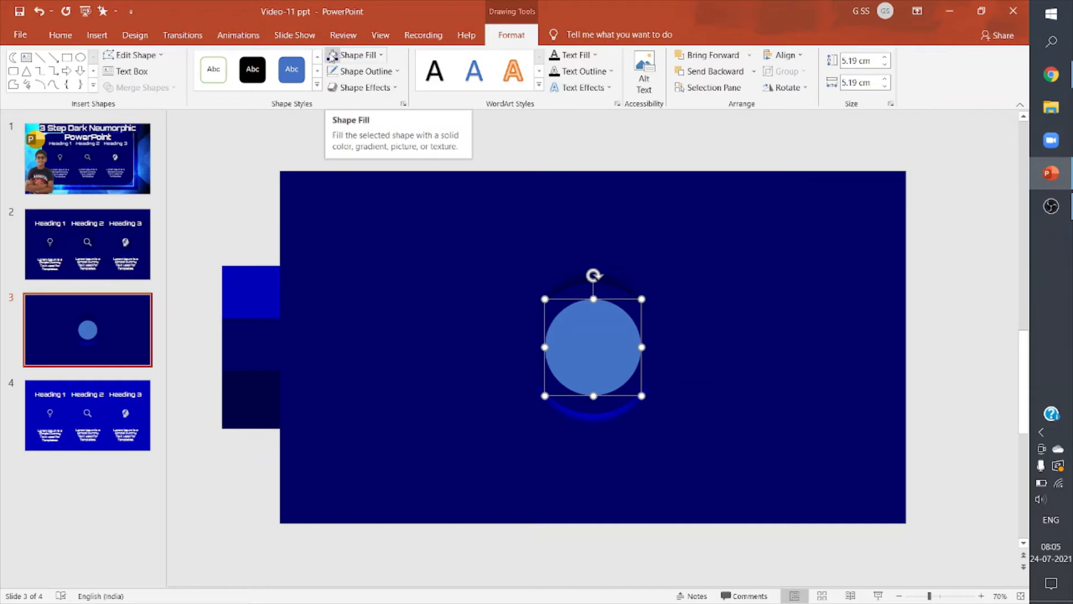
Fill the circle navy and give it an outer dark shadow with 8 pt blur
{"action": "left_click", "coordinate": [363, 87]}
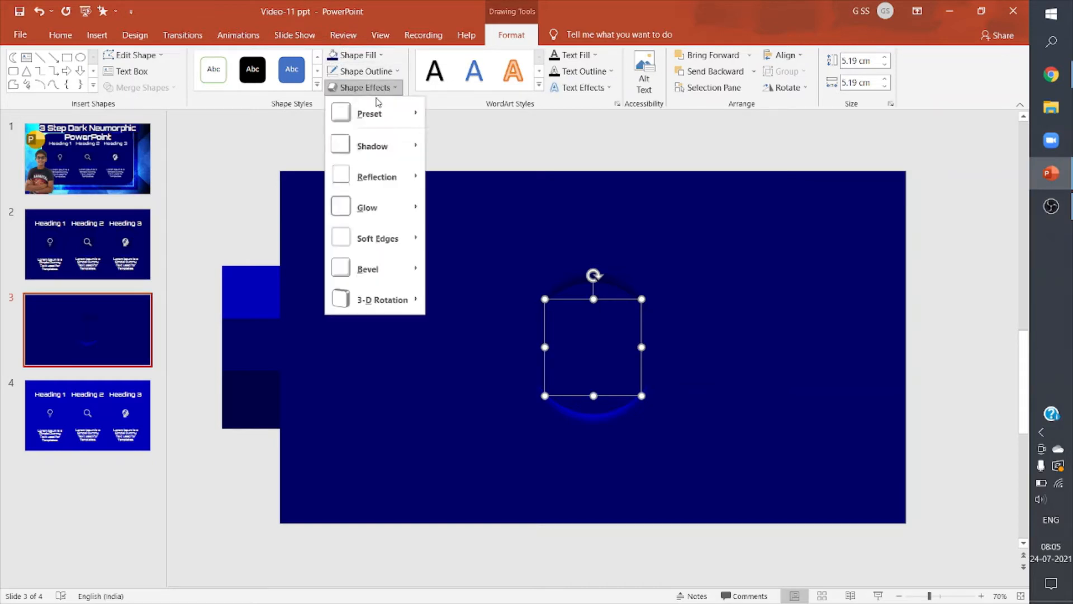
{"action": "left_click", "coordinate": [373, 145]}
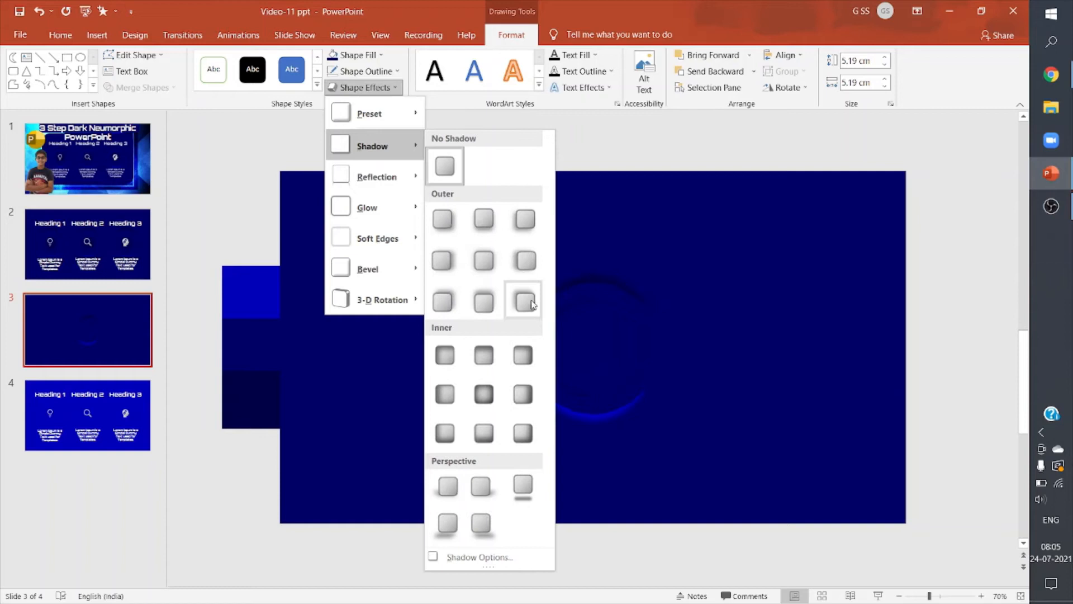
{"action": "left_click", "coordinate": [524, 302]}
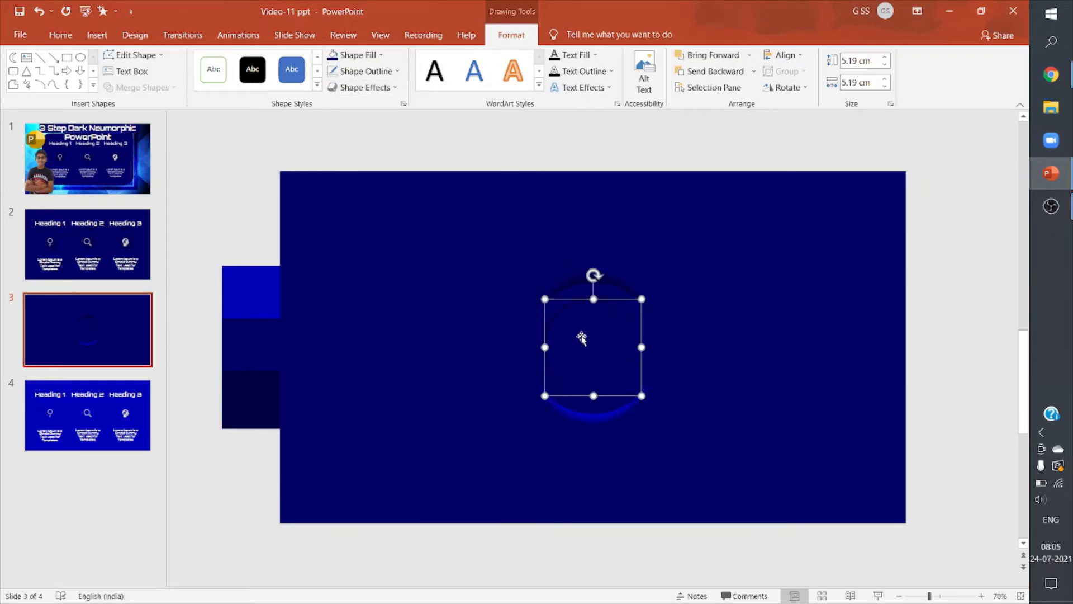
{"action": "right_click", "coordinate": [582, 338]}
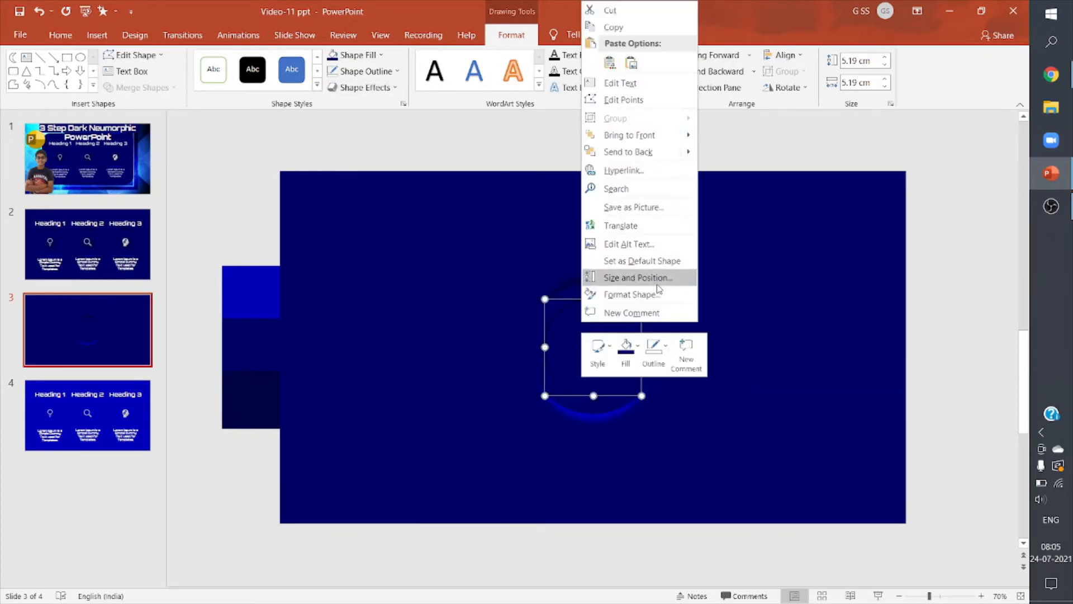
{"action": "left_click", "coordinate": [629, 293]}
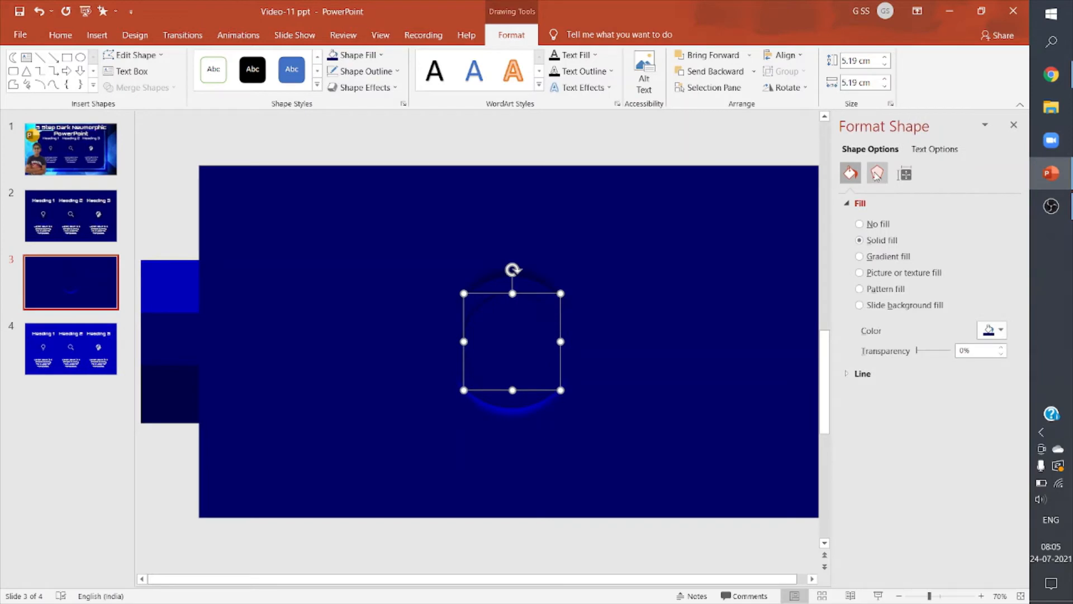
{"action": "left_click", "coordinate": [877, 173]}
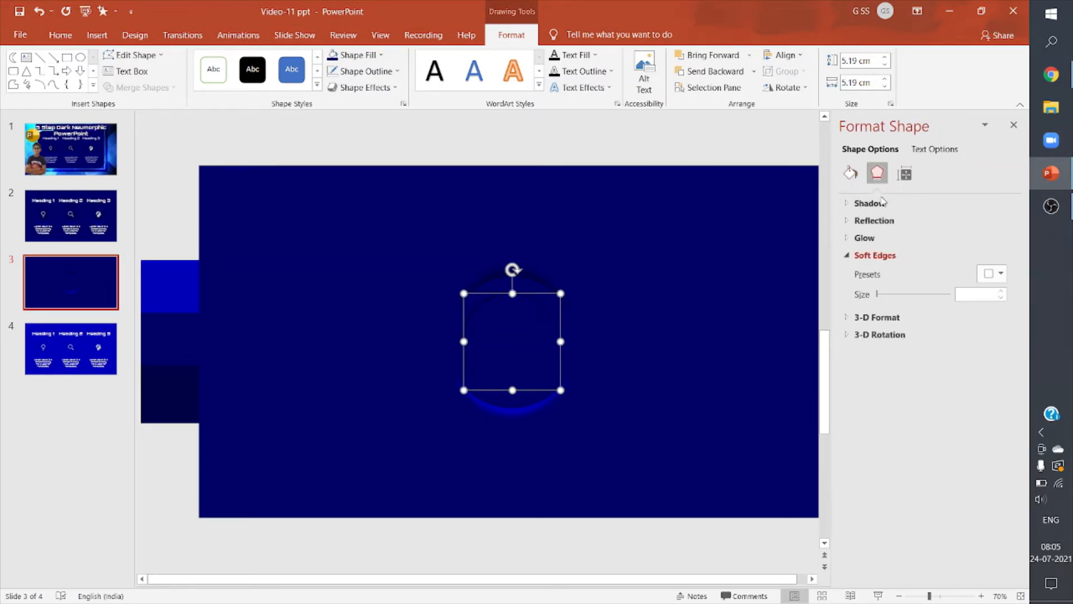
{"action": "left_click", "coordinate": [1000, 244]}
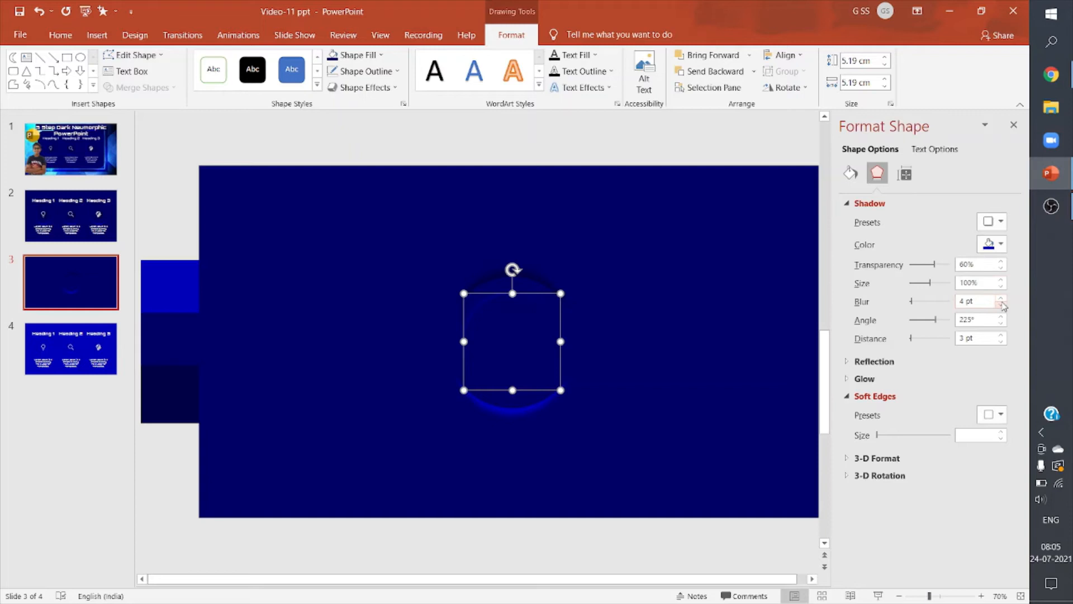
{"action": "left_click", "coordinate": [1001, 299]}
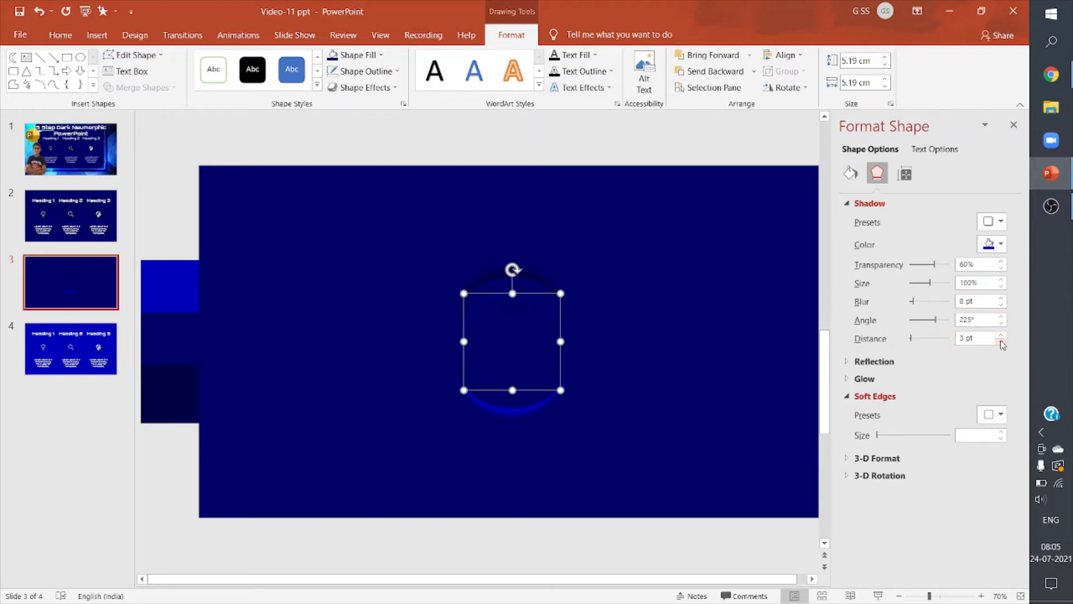
{"action": "left_click", "coordinate": [1001, 335]}
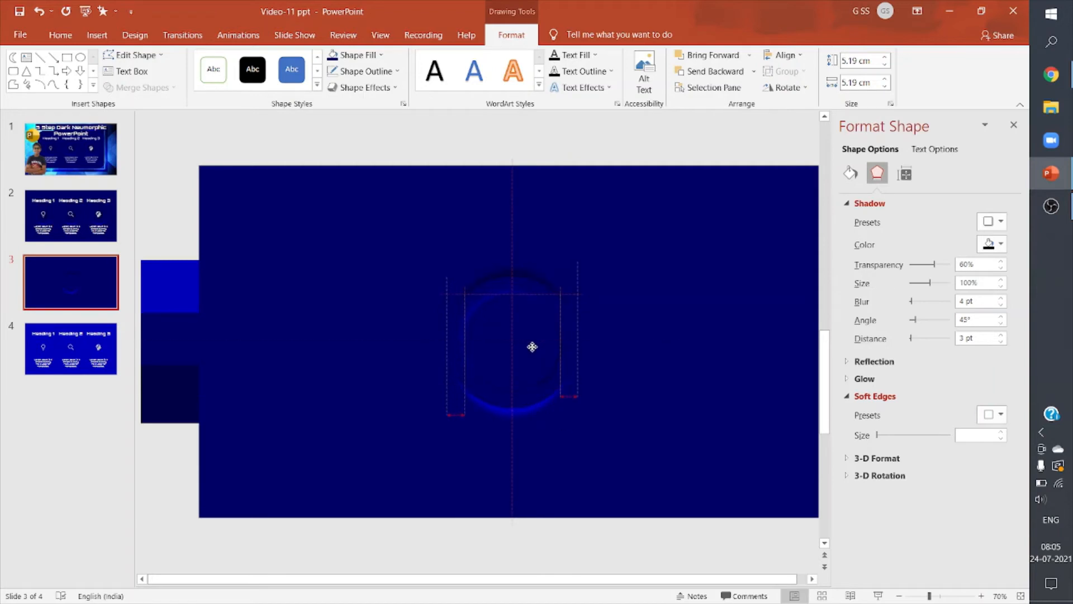
Add the light 45° shadow at 4 pt distance, centre the circle over the rings, and view slide 2
{"action": "left_click", "coordinate": [1000, 245]}
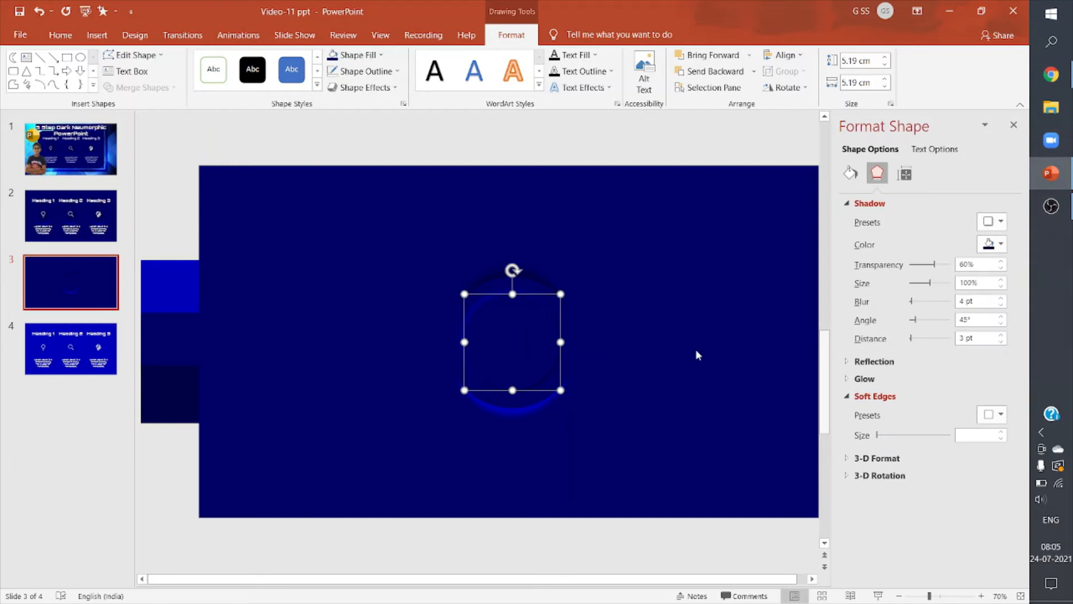
{"action": "left_click", "coordinate": [850, 172]}
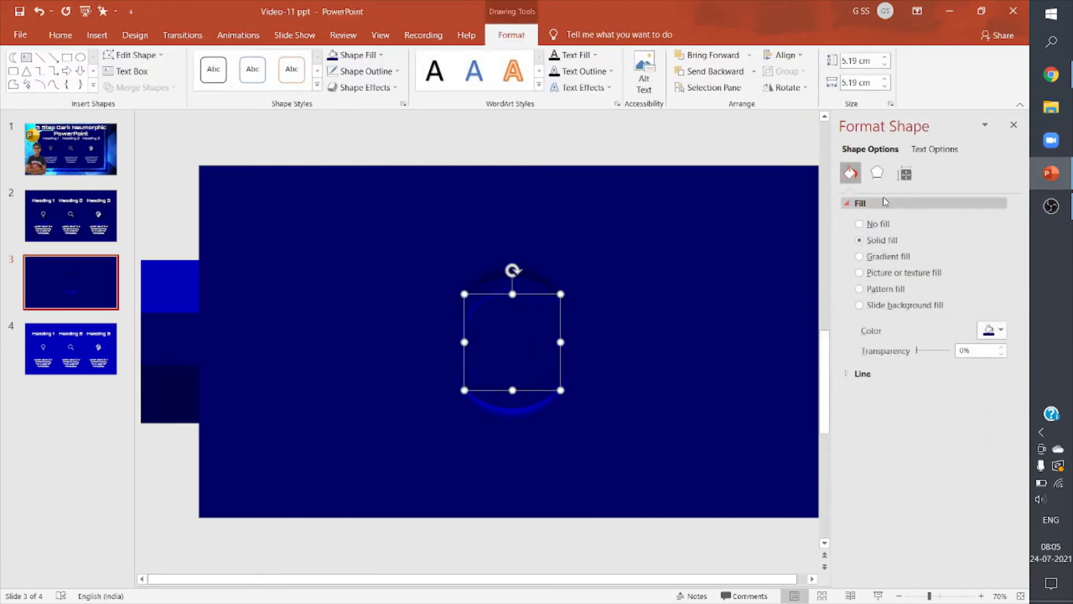
{"action": "left_click", "coordinate": [876, 172]}
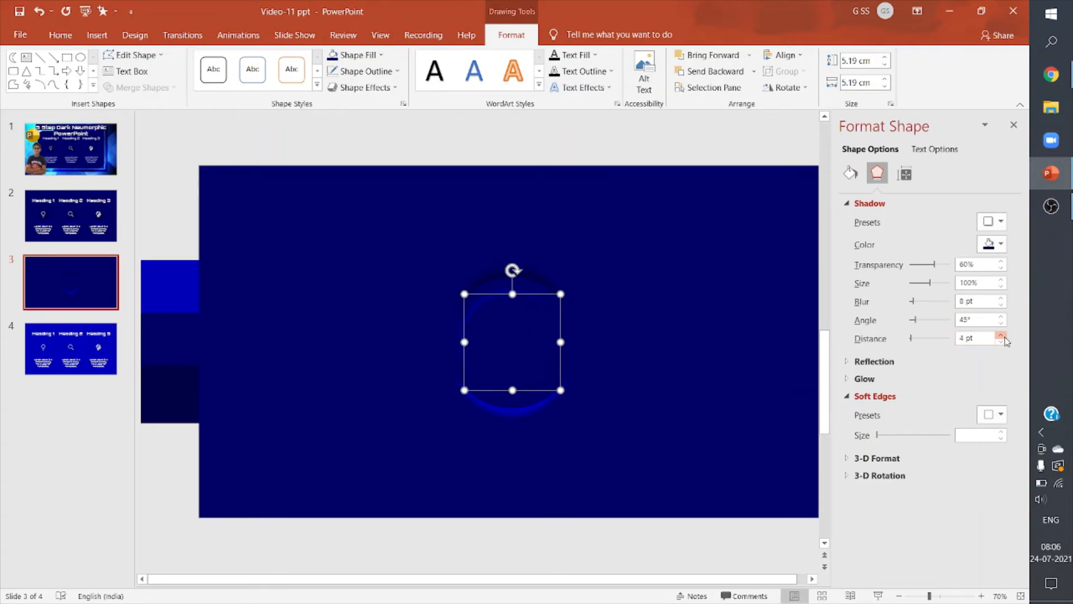
{"action": "left_click", "coordinate": [1013, 125]}
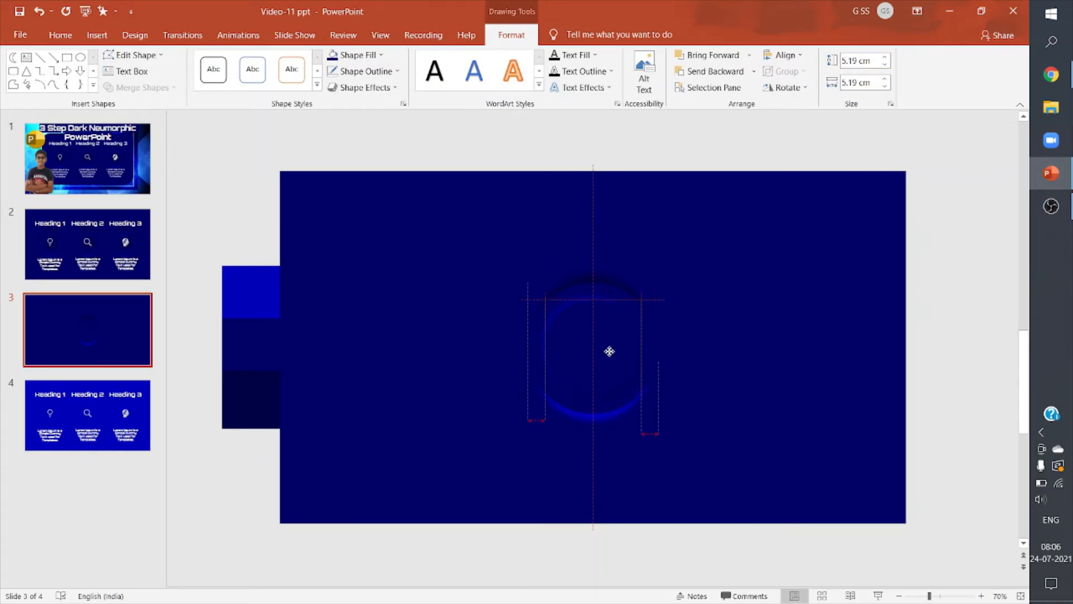
{"action": "left_click", "coordinate": [758, 354]}
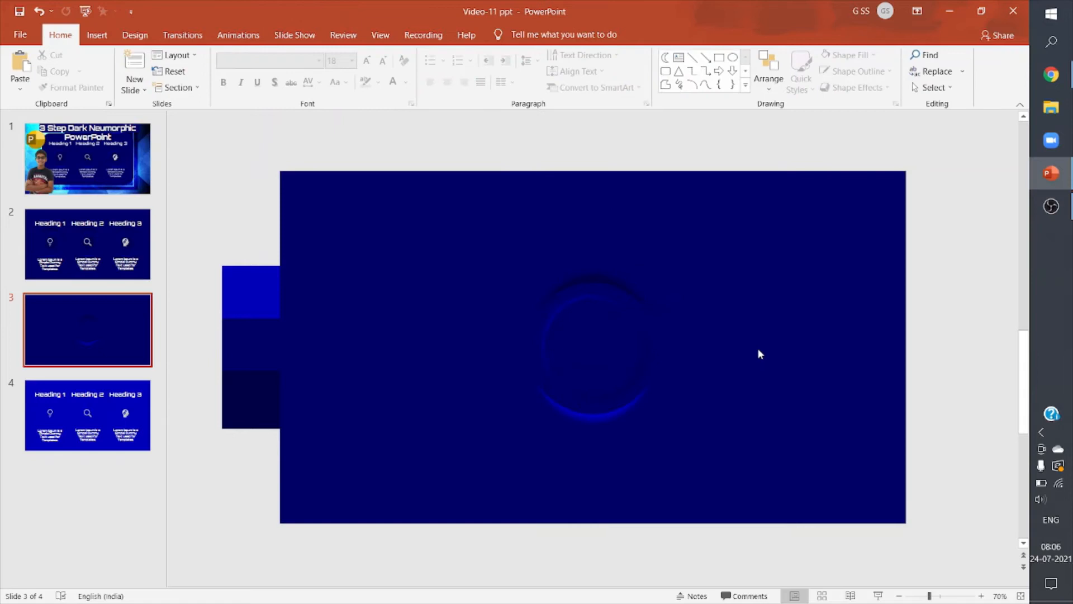
{"action": "mouse_move", "coordinate": [620, 247]}
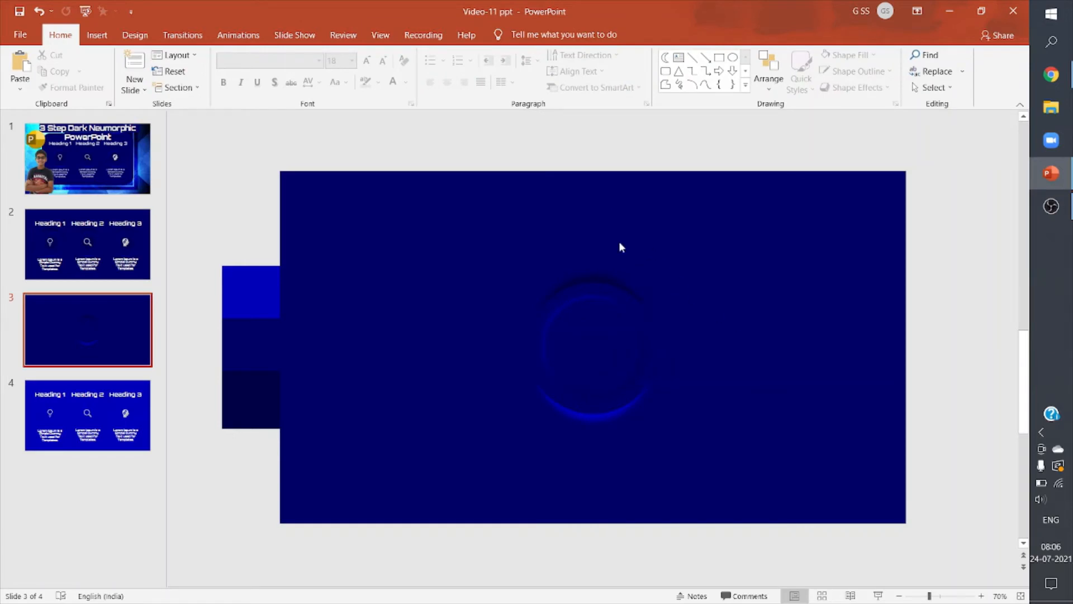
{"action": "left_click", "coordinate": [87, 243]}
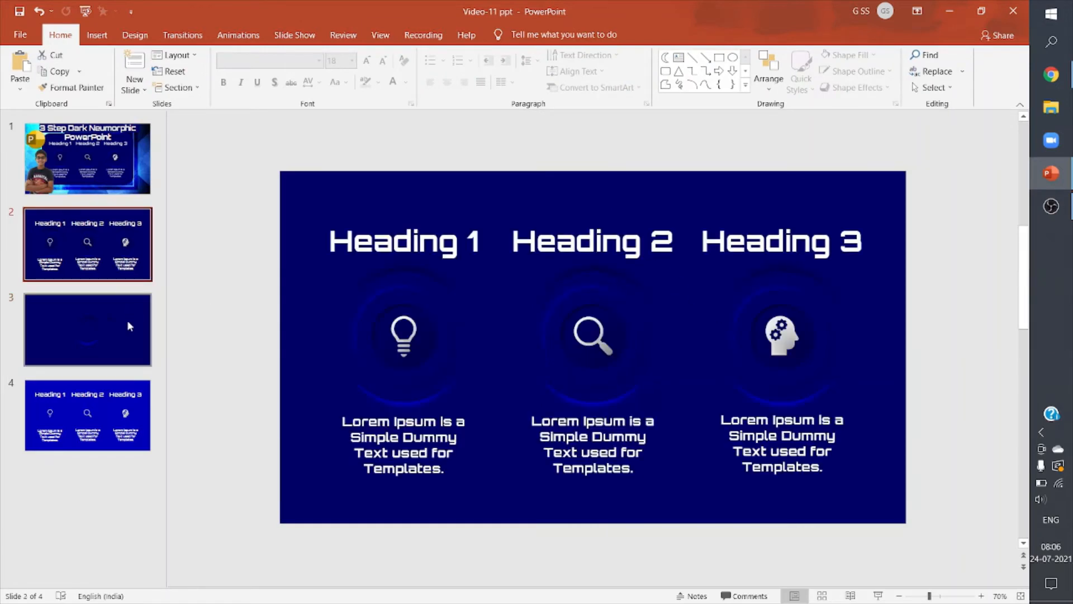
Give the small inner circle a dark navy radial gradient fill via Format Shape
{"action": "left_click", "coordinate": [88, 329]}
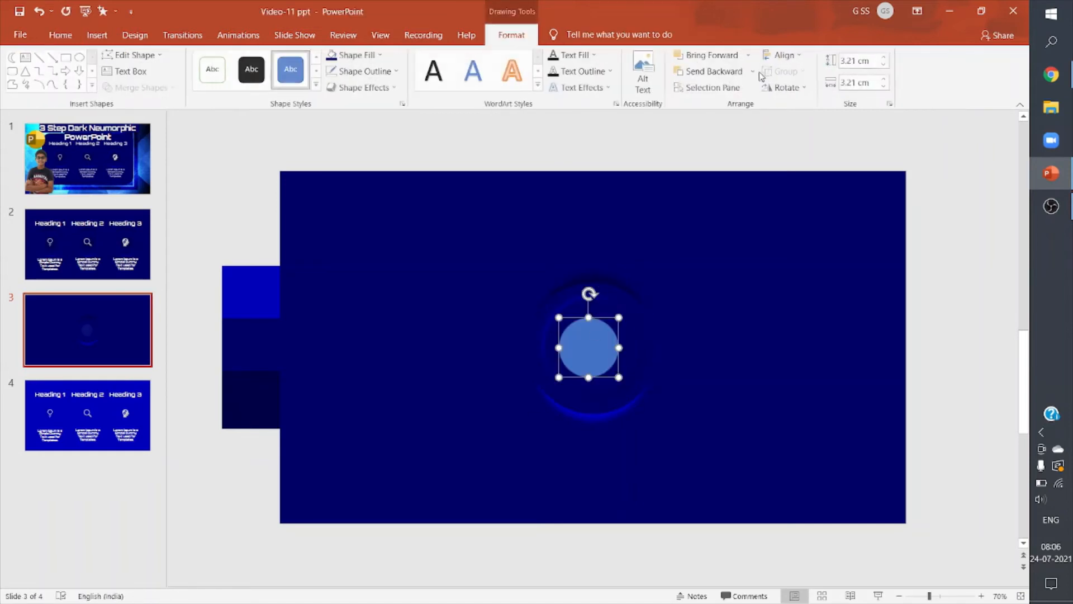
{"action": "left_click", "coordinate": [87, 243]}
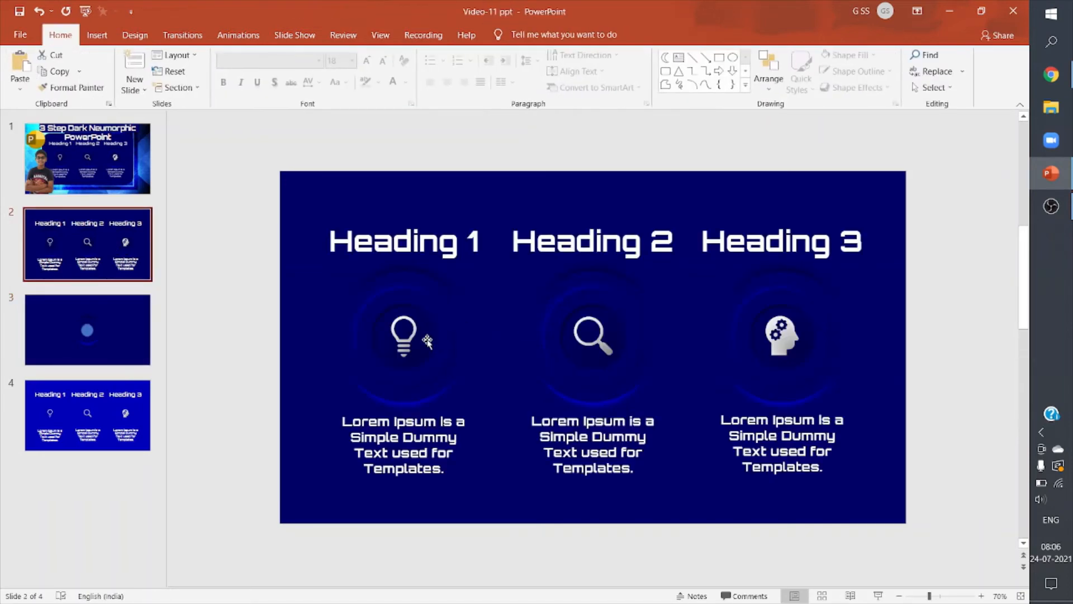
{"action": "left_click", "coordinate": [87, 329]}
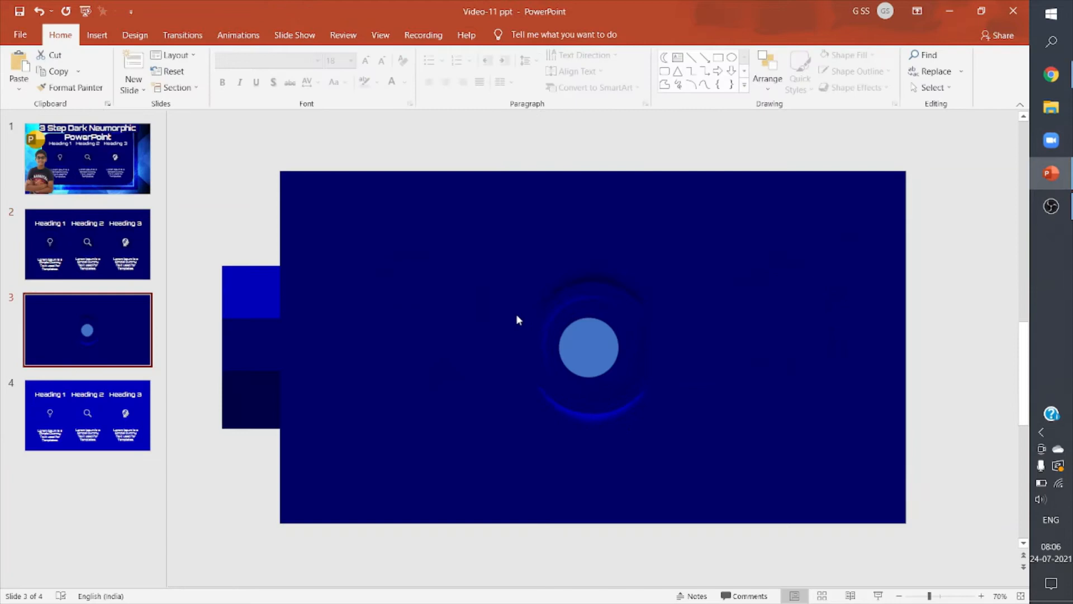
{"action": "left_click", "coordinate": [589, 348]}
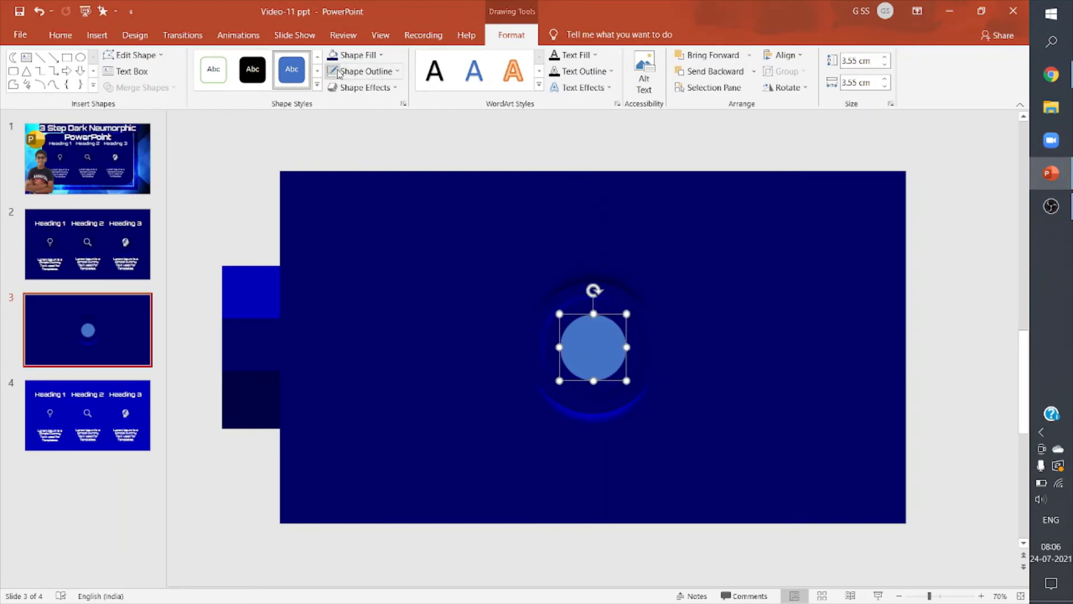
{"action": "right_click", "coordinate": [593, 347]}
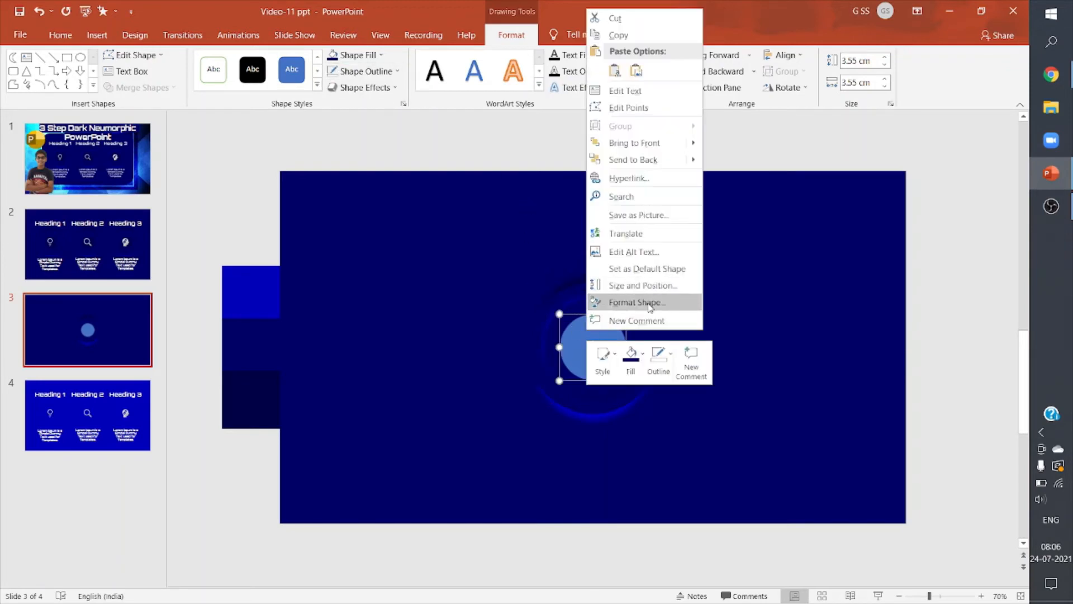
{"action": "left_click", "coordinate": [634, 302]}
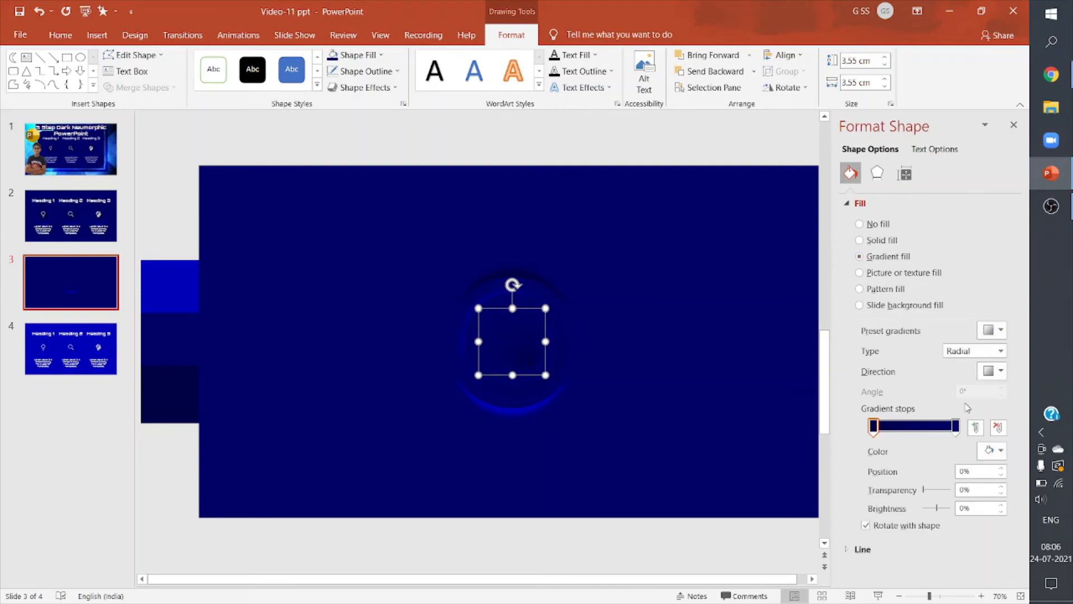
{"action": "mouse_move", "coordinate": [913, 414]}
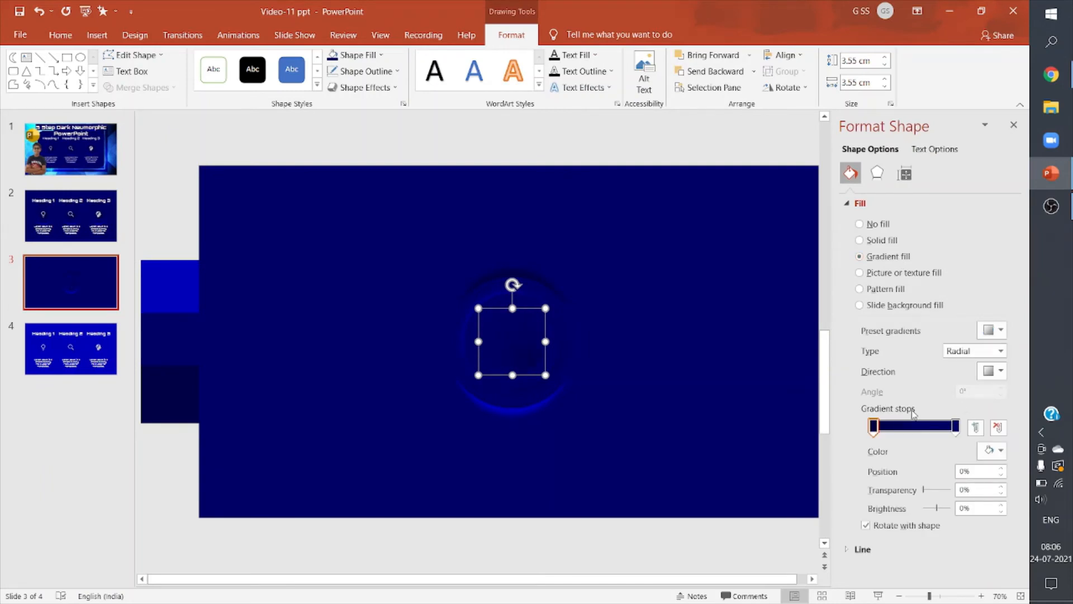
{"action": "mouse_move", "coordinate": [911, 193]}
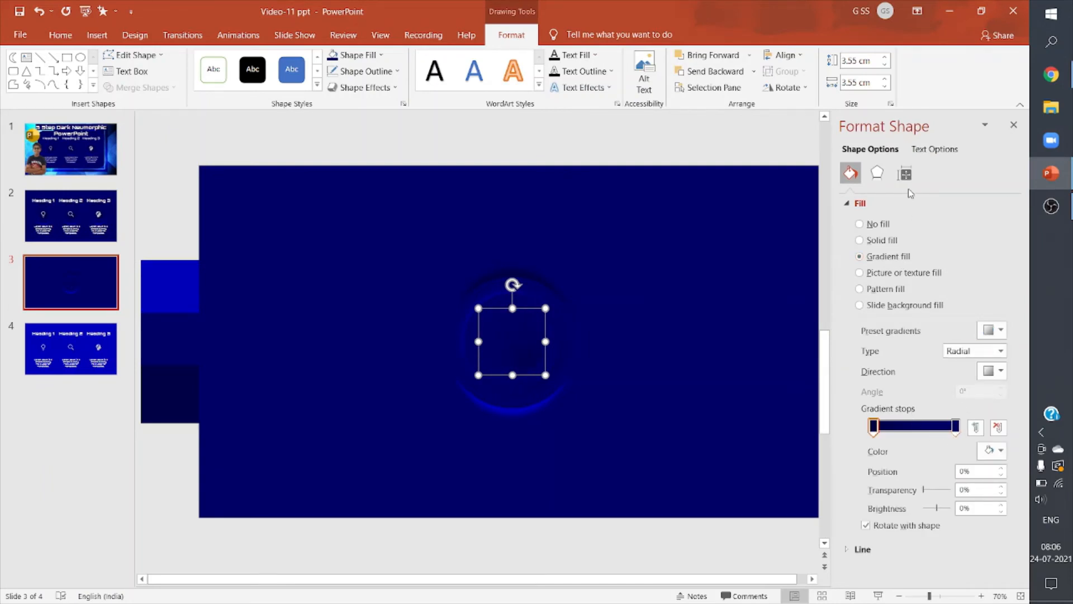
{"action": "left_click", "coordinate": [954, 426]}
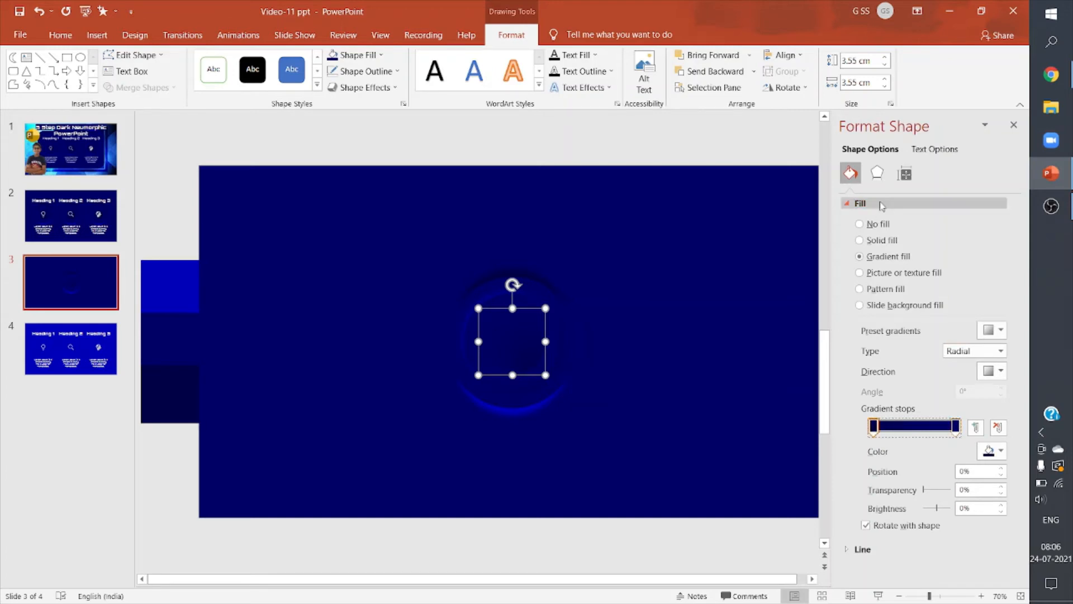
{"action": "mouse_move", "coordinate": [878, 173]}
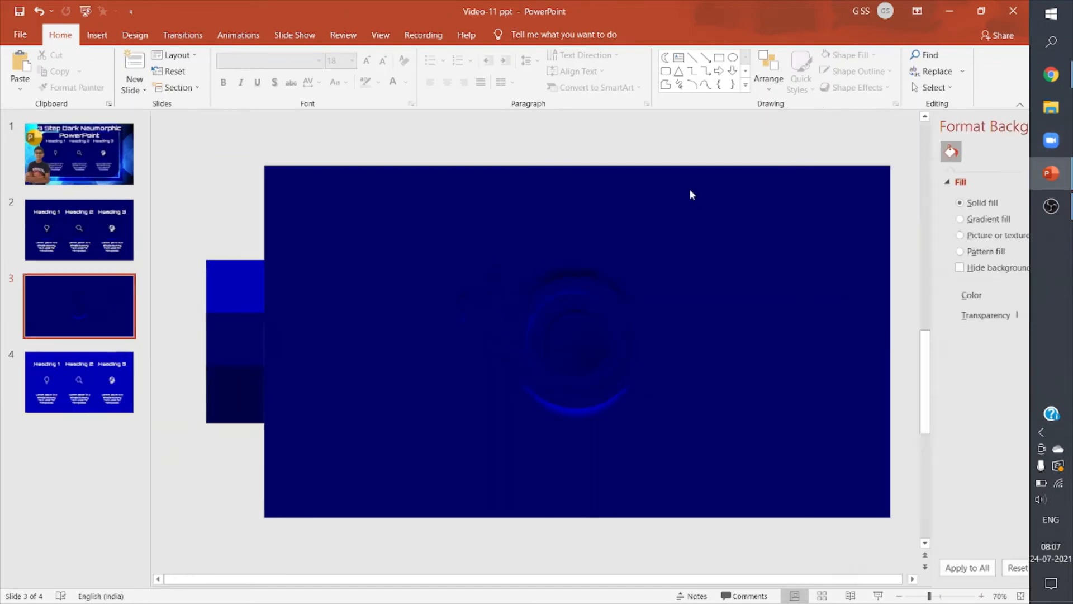
Group the concentric circles into one object and duplicate the set to the left of the slide
{"action": "left_click", "coordinate": [79, 230]}
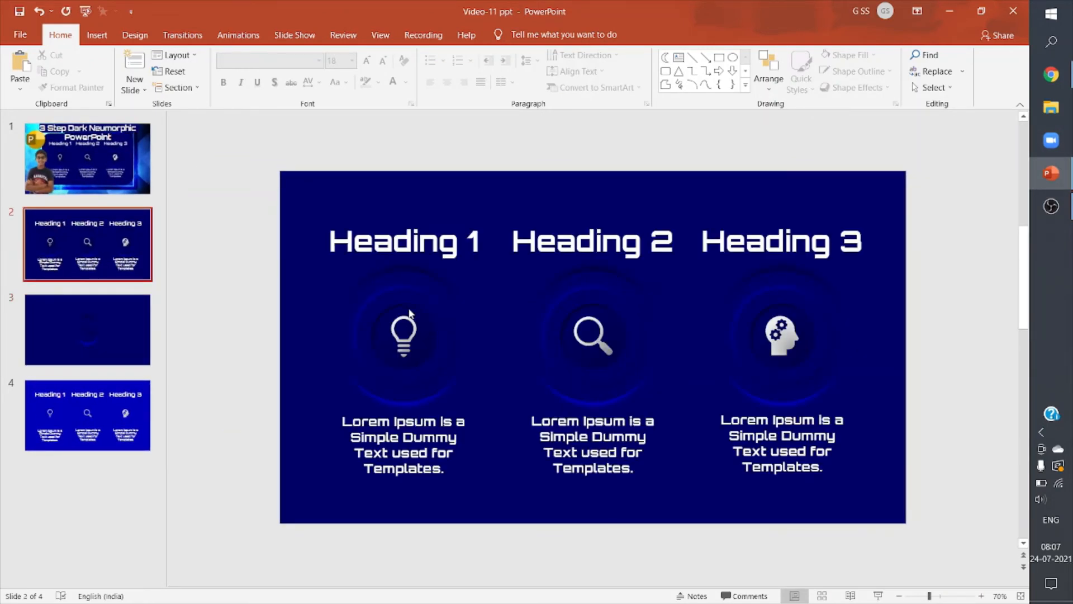
{"action": "left_click", "coordinate": [87, 329]}
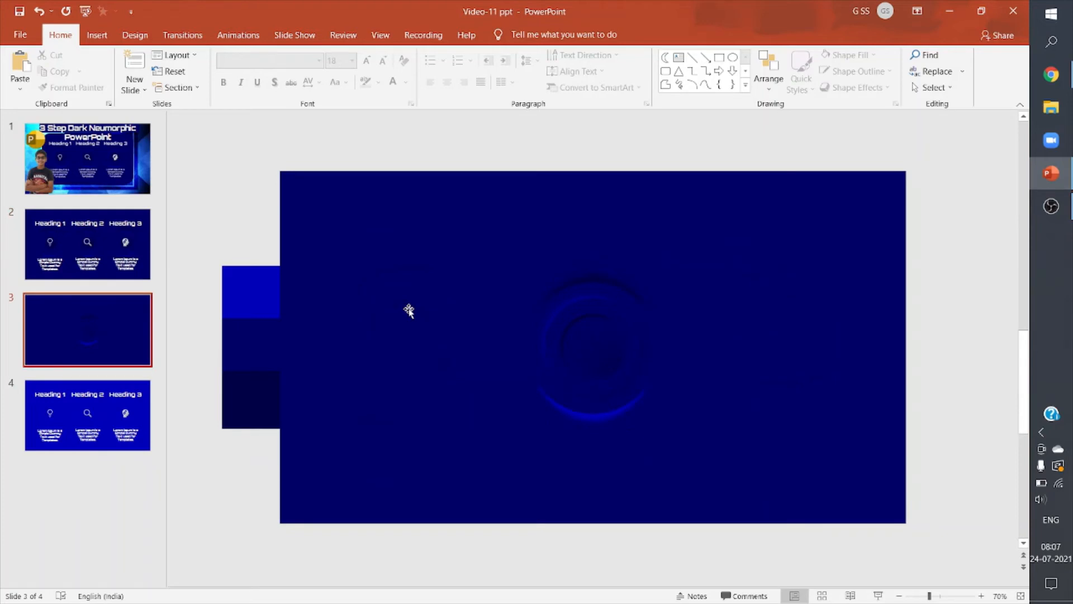
{"action": "mouse_move", "coordinate": [602, 335]}
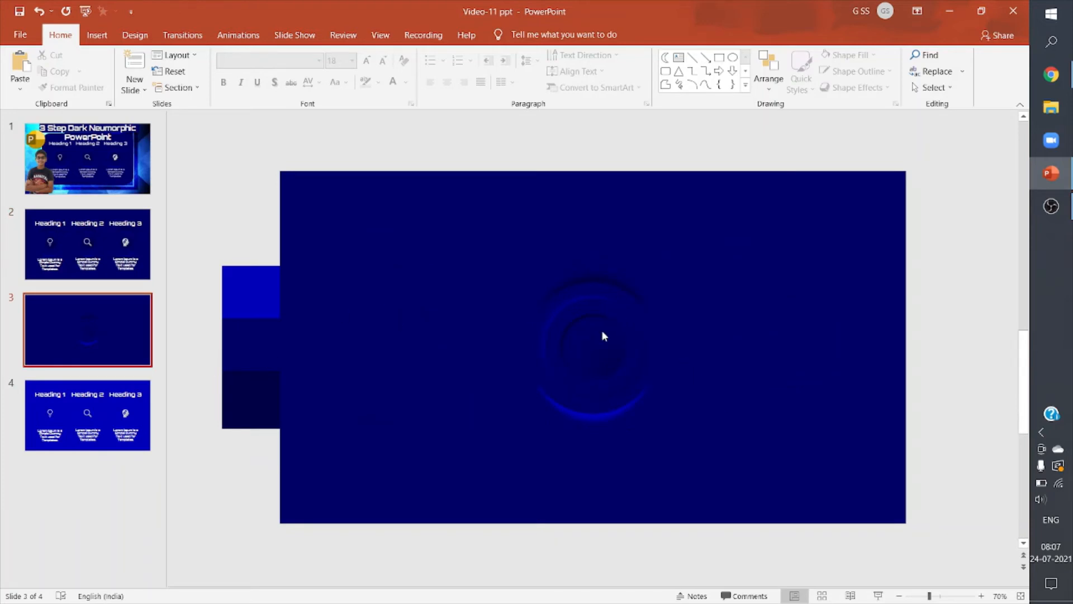
{"action": "right_click", "coordinate": [603, 336]}
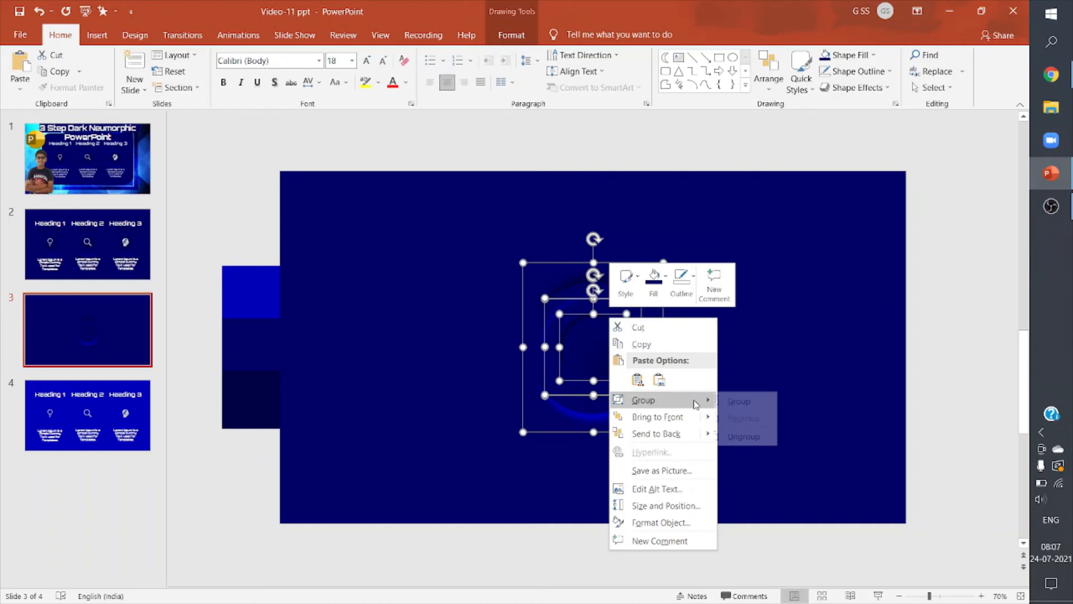
{"action": "left_click", "coordinate": [737, 402]}
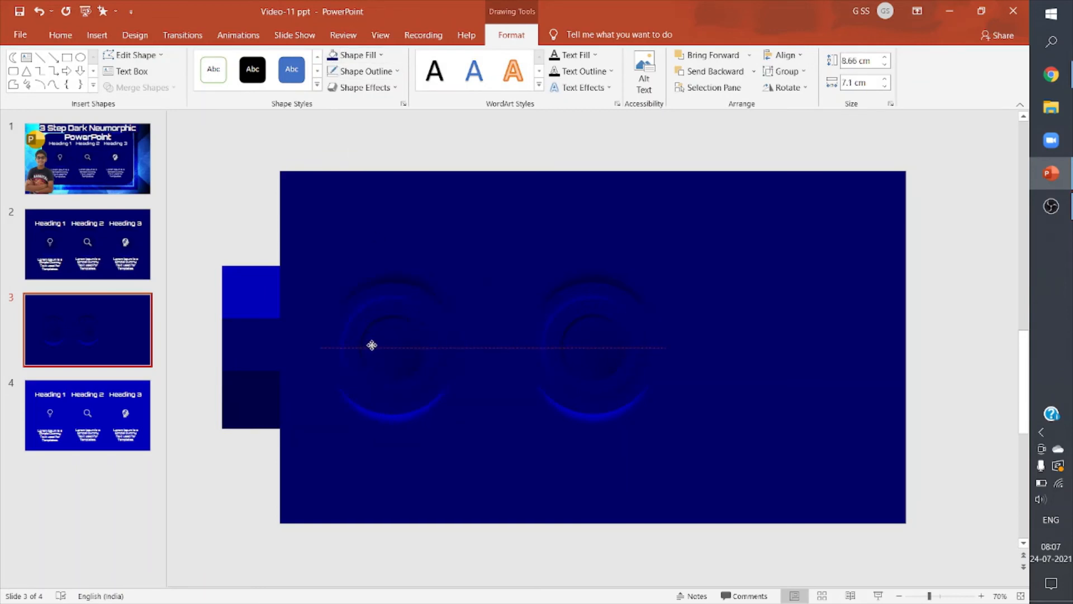
{"action": "left_click", "coordinate": [373, 344]}
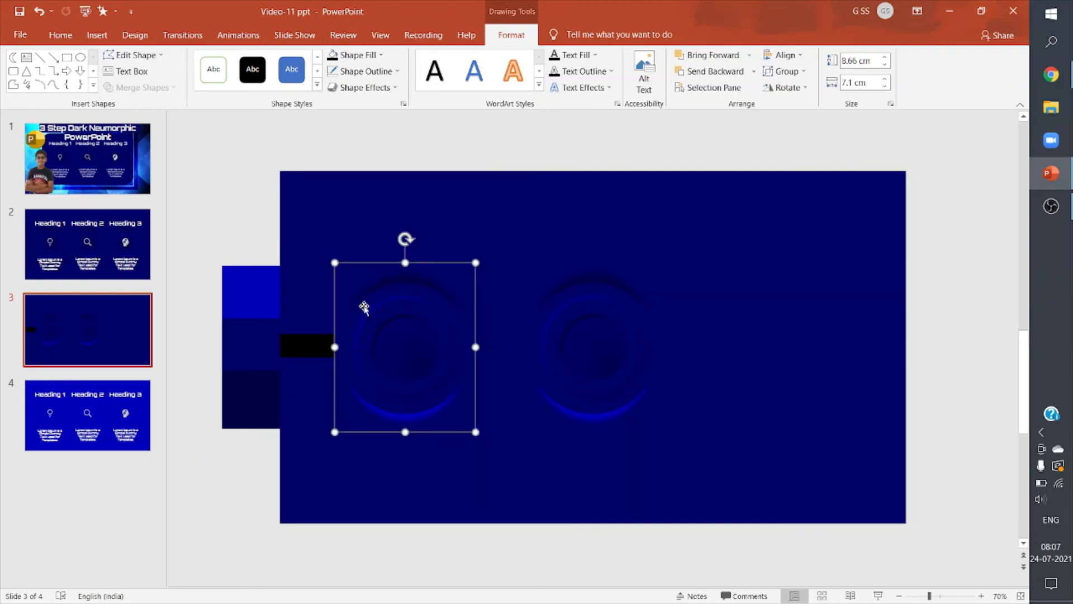
{"action": "mouse_move", "coordinate": [289, 366]}
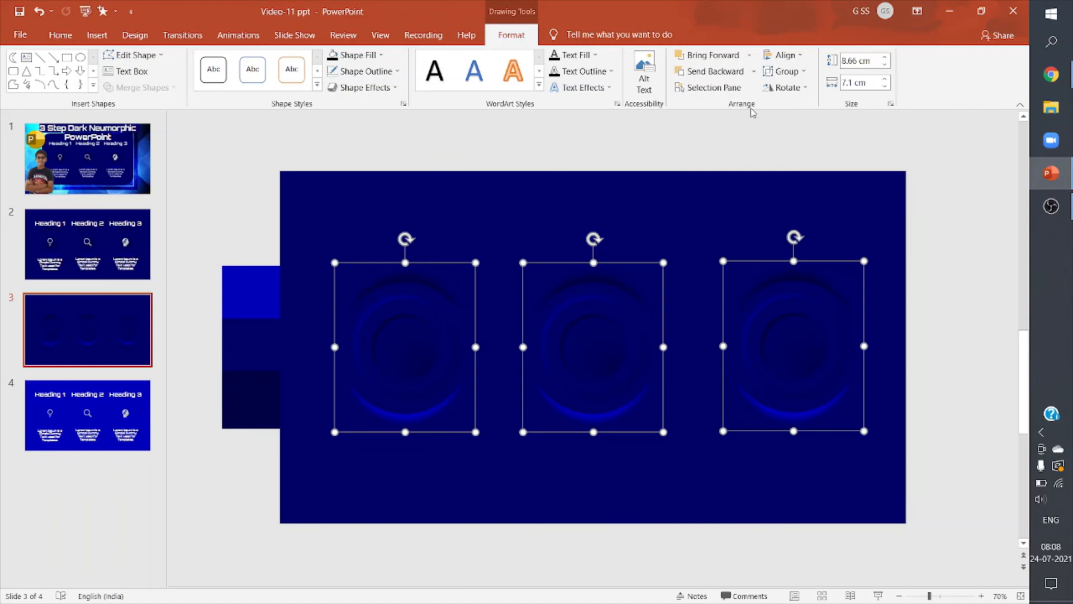
Distribute the three circle sets horizontally and paste the headings, icons and captions over them
{"action": "left_click", "coordinate": [784, 55]}
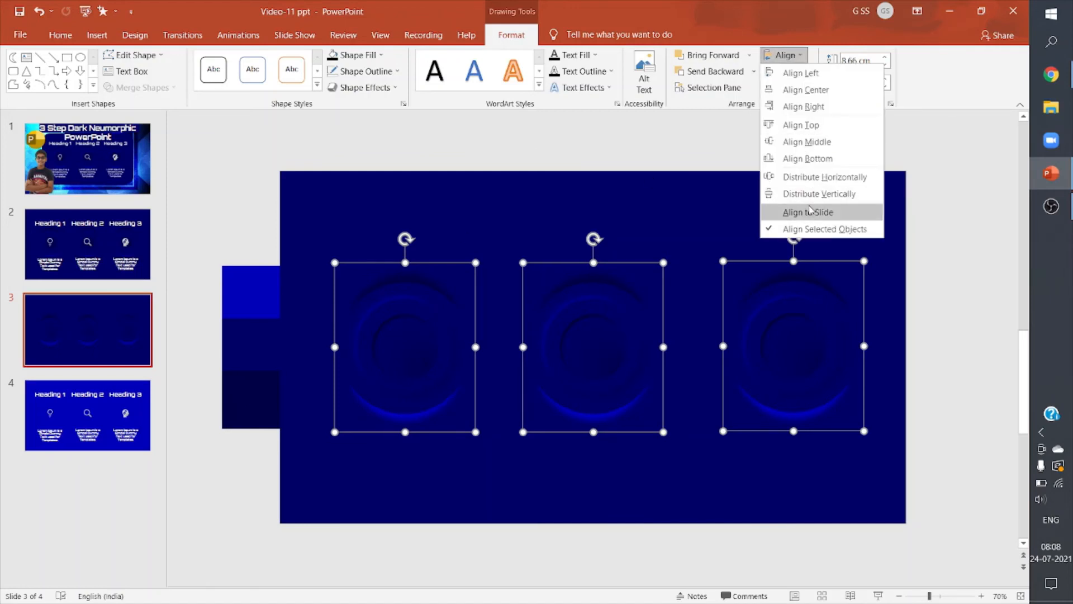
{"action": "mouse_move", "coordinate": [807, 158]}
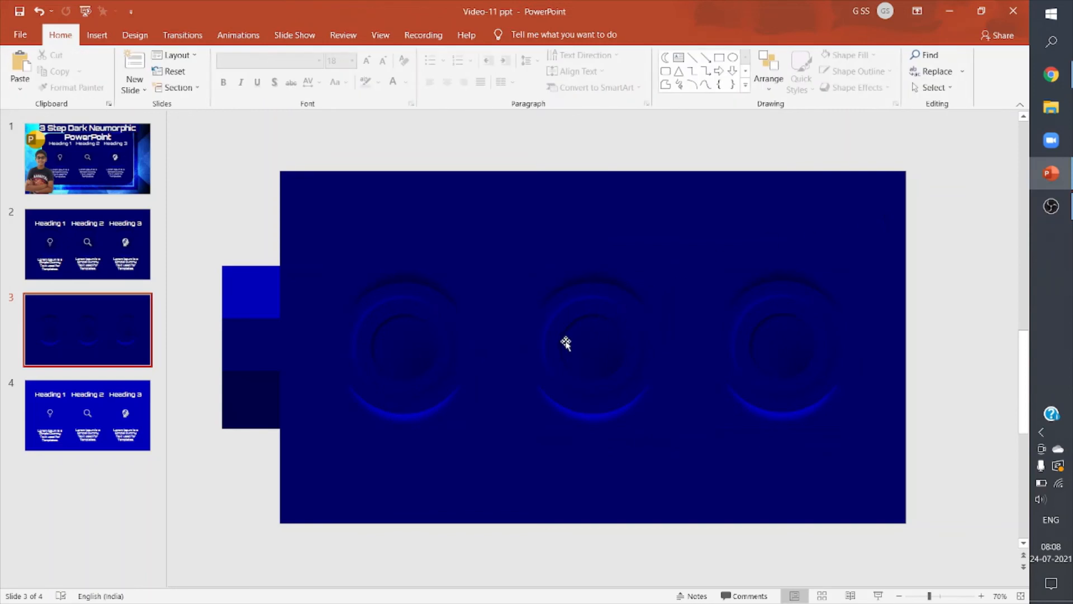
{"action": "mouse_move", "coordinate": [691, 342]}
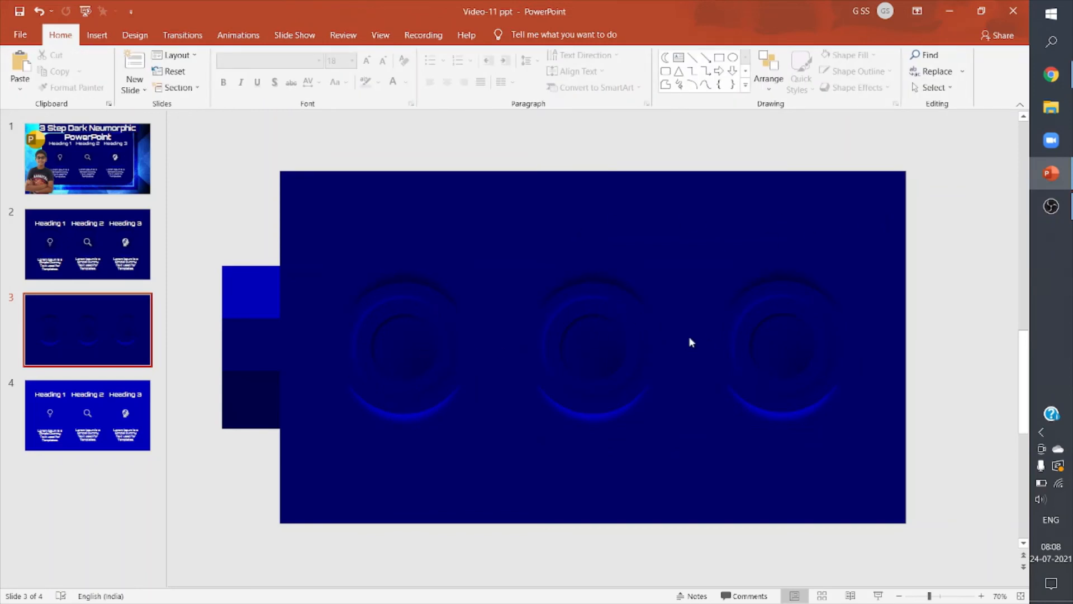
{"action": "mouse_move", "coordinate": [543, 309]}
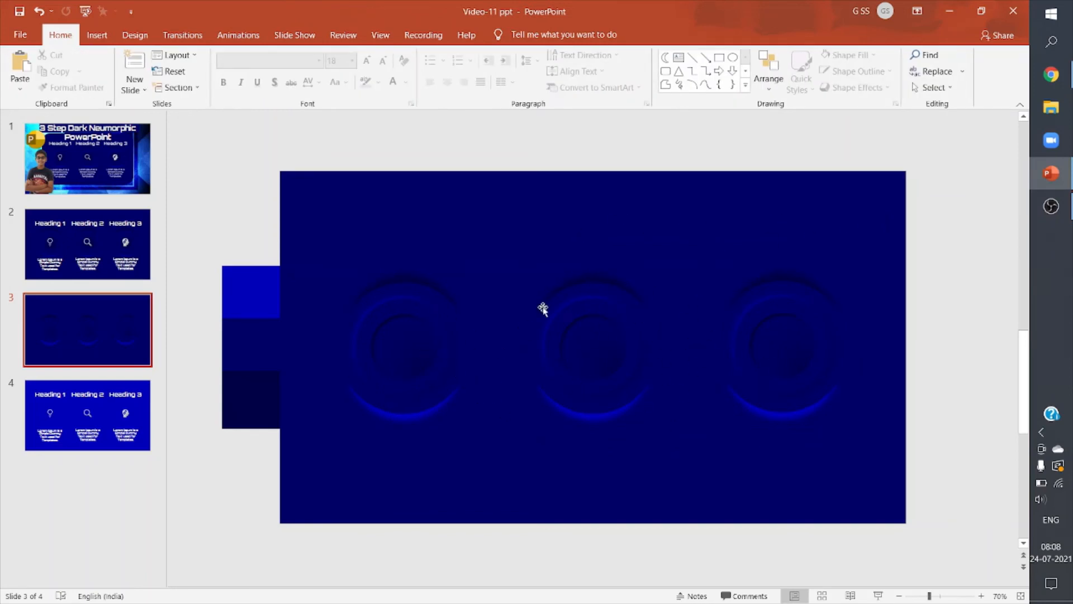
{"action": "left_click", "coordinate": [87, 415]}
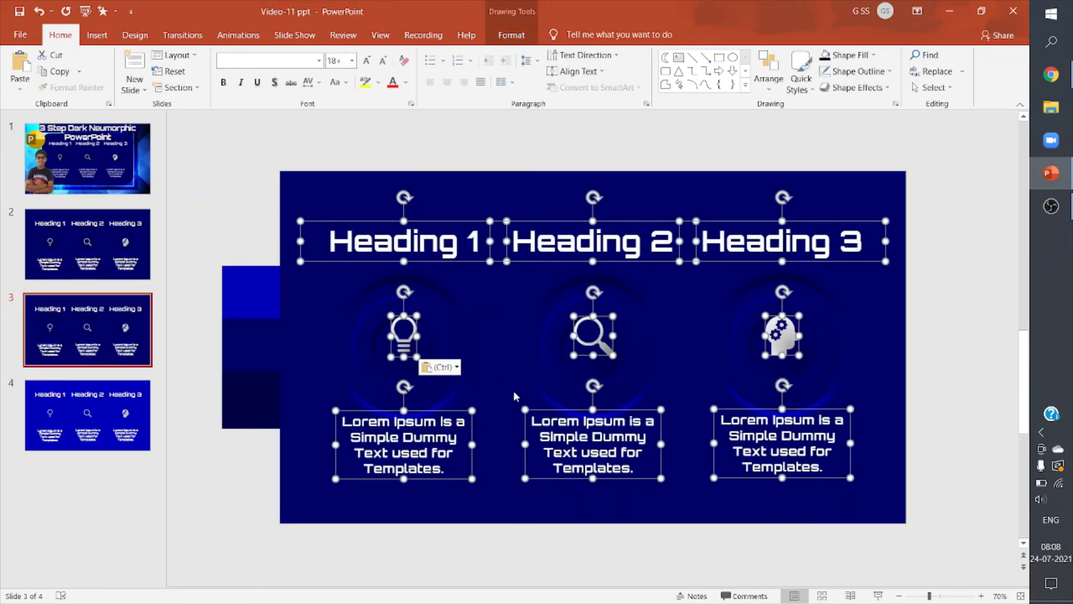
Check the three circle sets and the middle group by selecting and deselecting them
{"action": "left_click", "coordinate": [403, 335]}
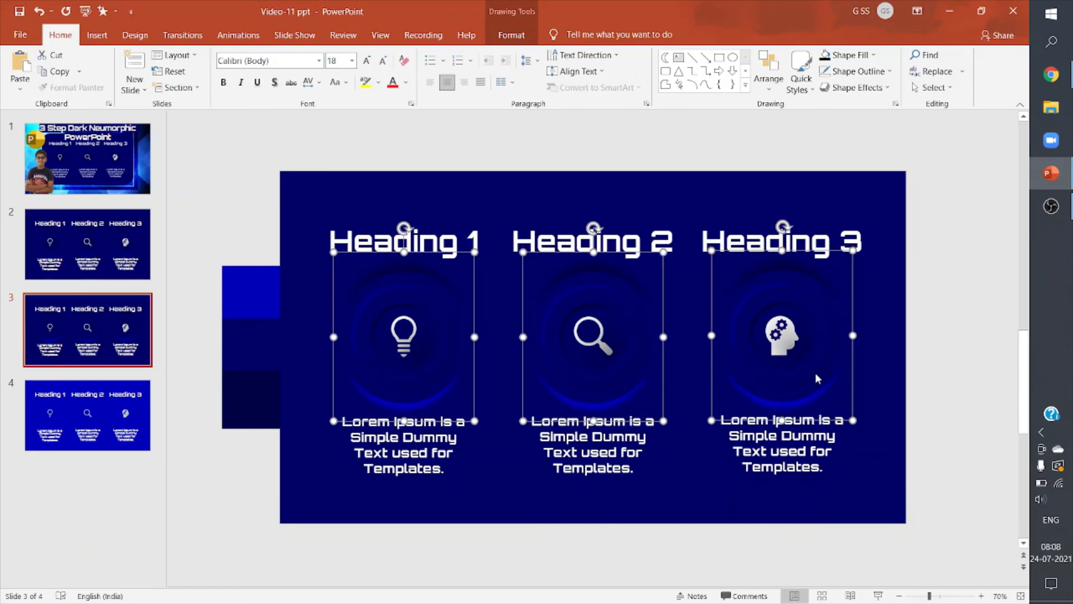
{"action": "mouse_move", "coordinate": [883, 368]}
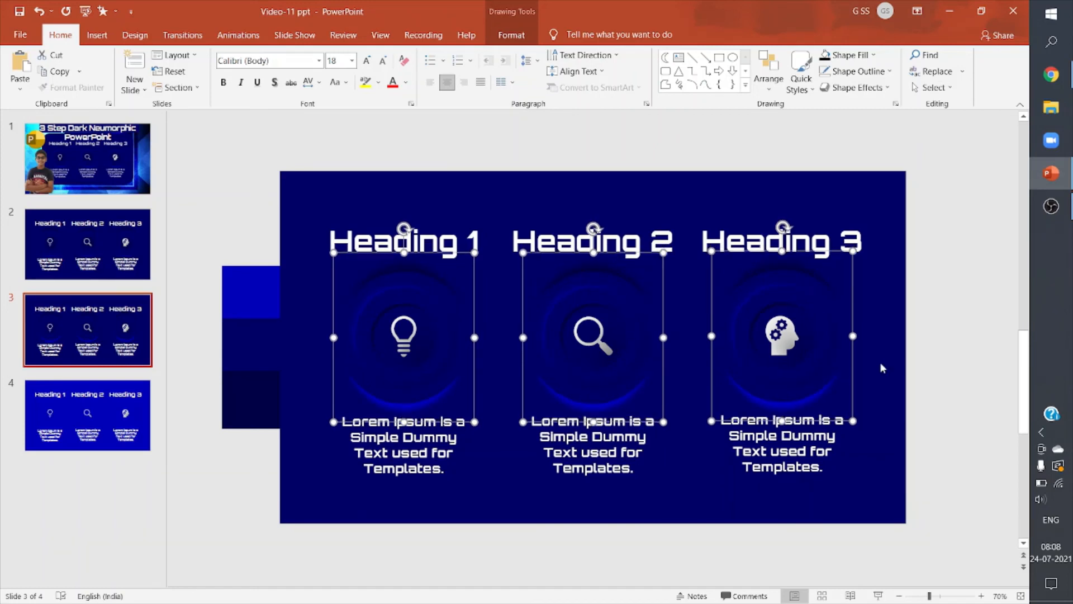
{"action": "left_click", "coordinate": [677, 411]}
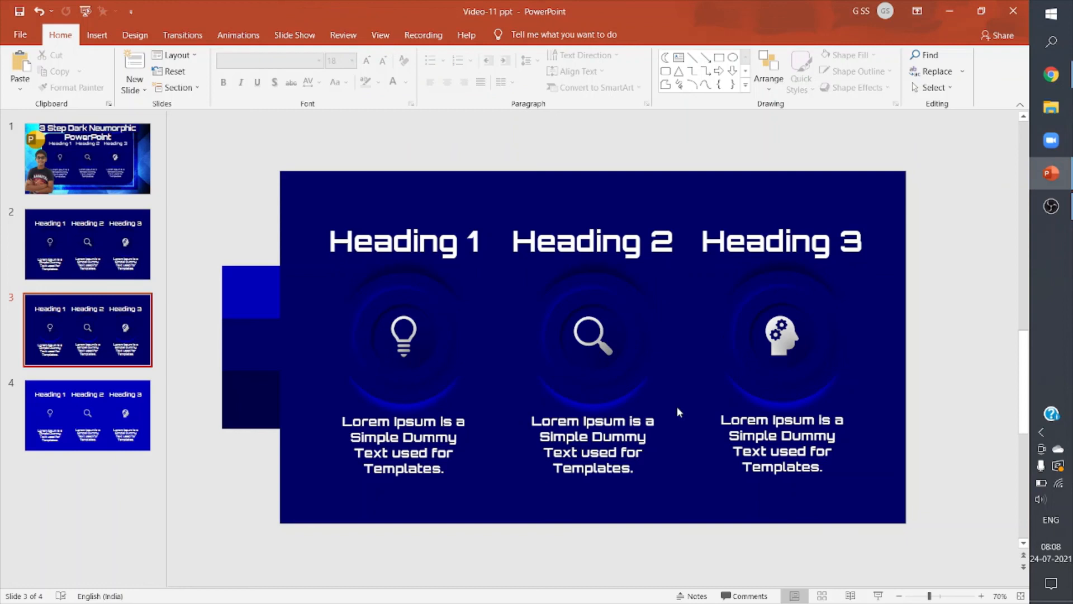
{"action": "left_click", "coordinate": [592, 335]}
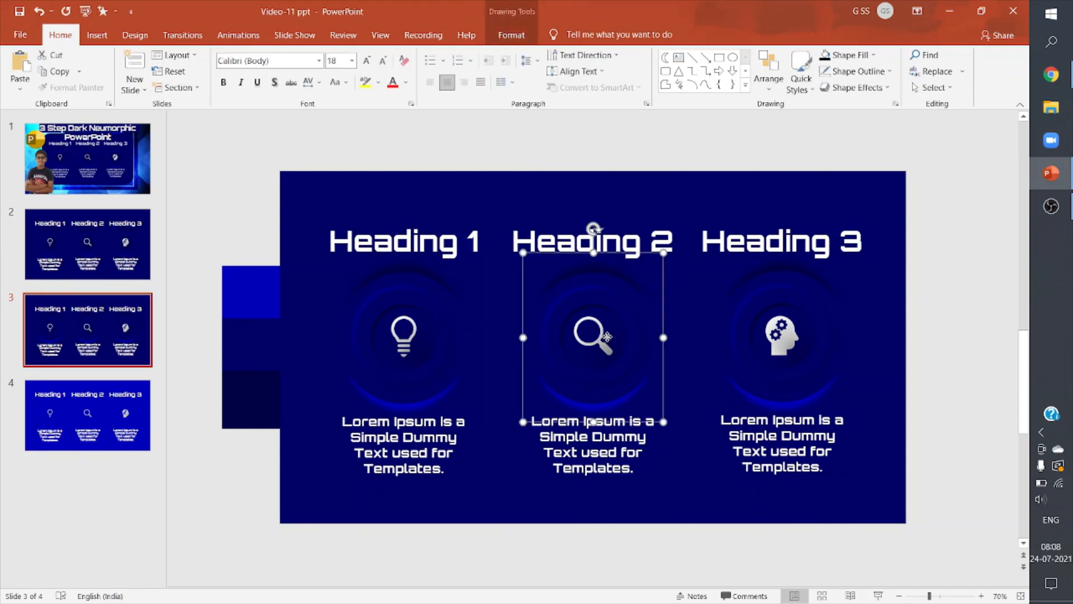
{"action": "left_click", "coordinate": [543, 293]}
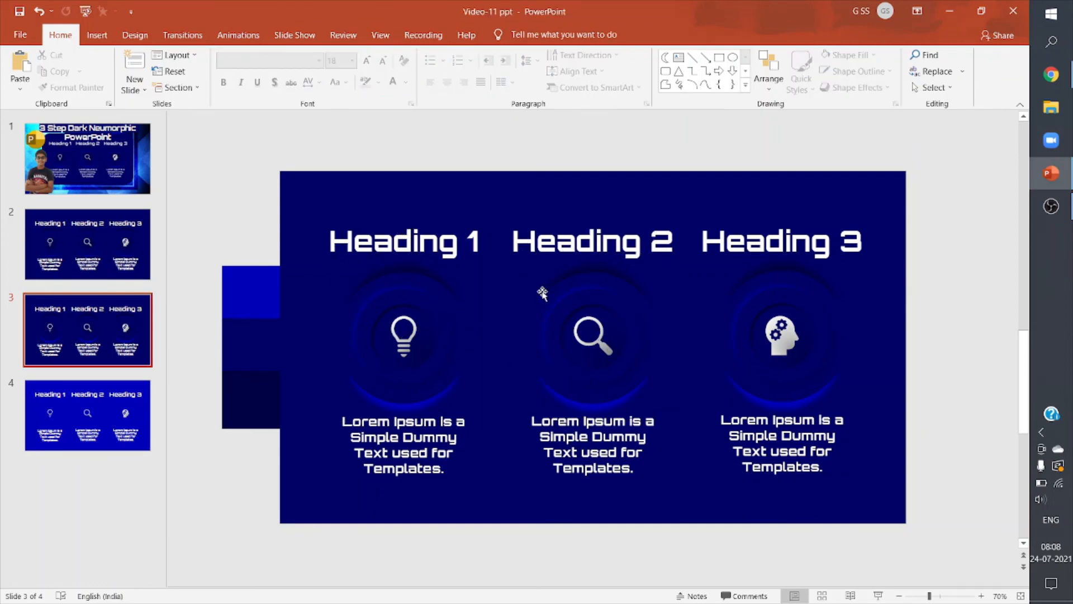
Review the light bulb icon's Format Shape settings, select Heading 1 and close the pane
{"action": "right_click", "coordinate": [404, 335]}
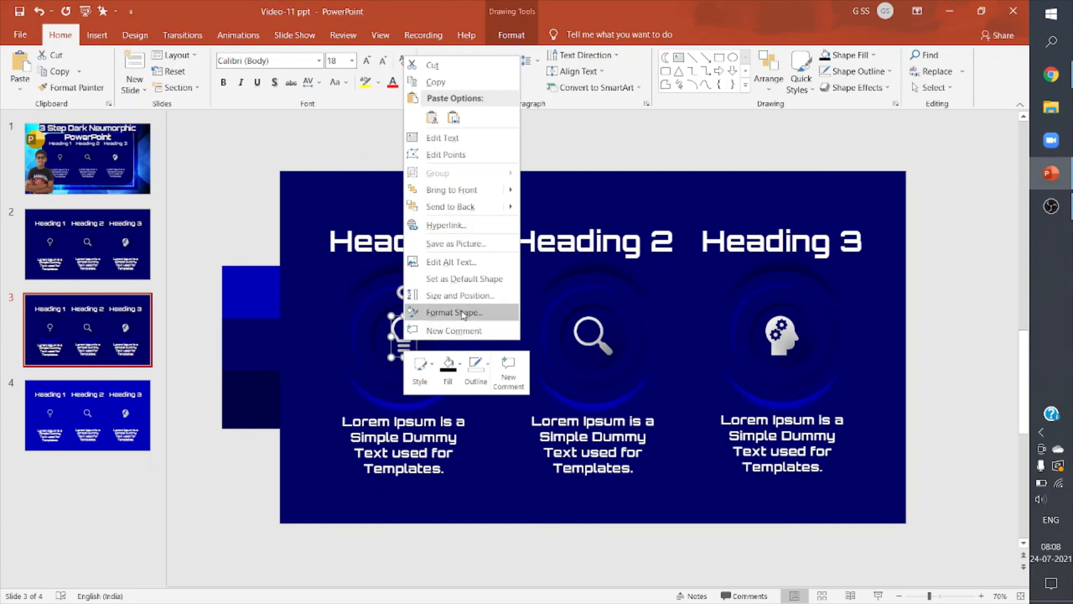
{"action": "left_click", "coordinate": [453, 312]}
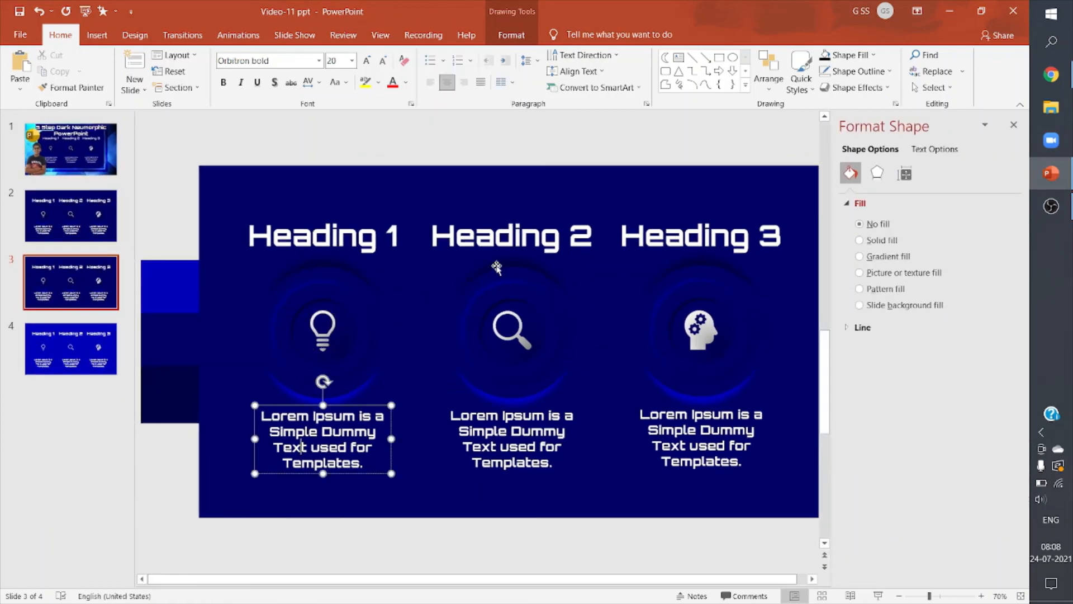
{"action": "left_click", "coordinate": [322, 234]}
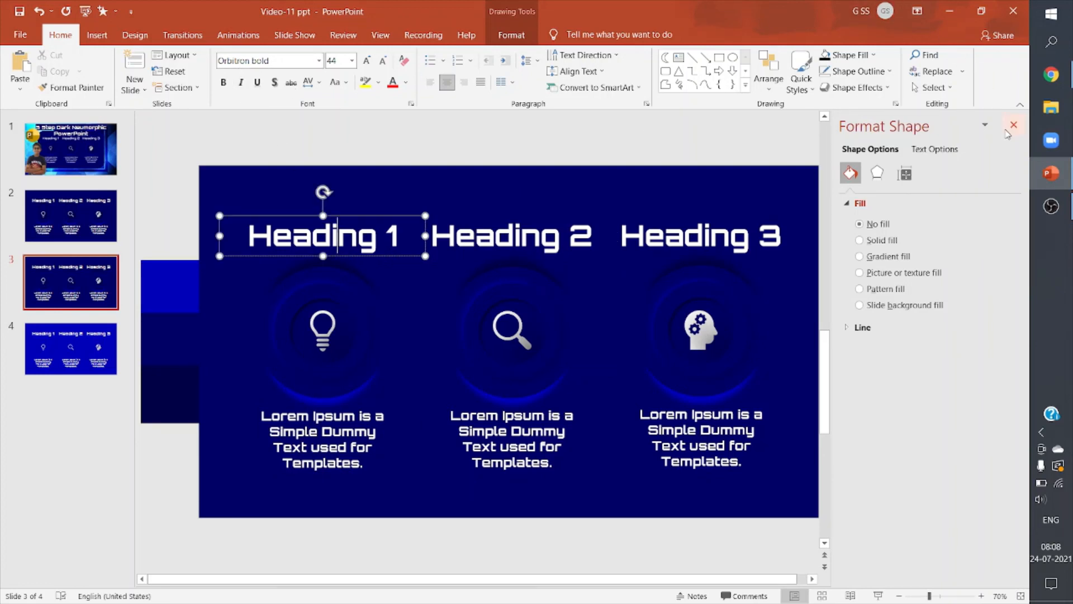
{"action": "left_click", "coordinate": [1013, 125]}
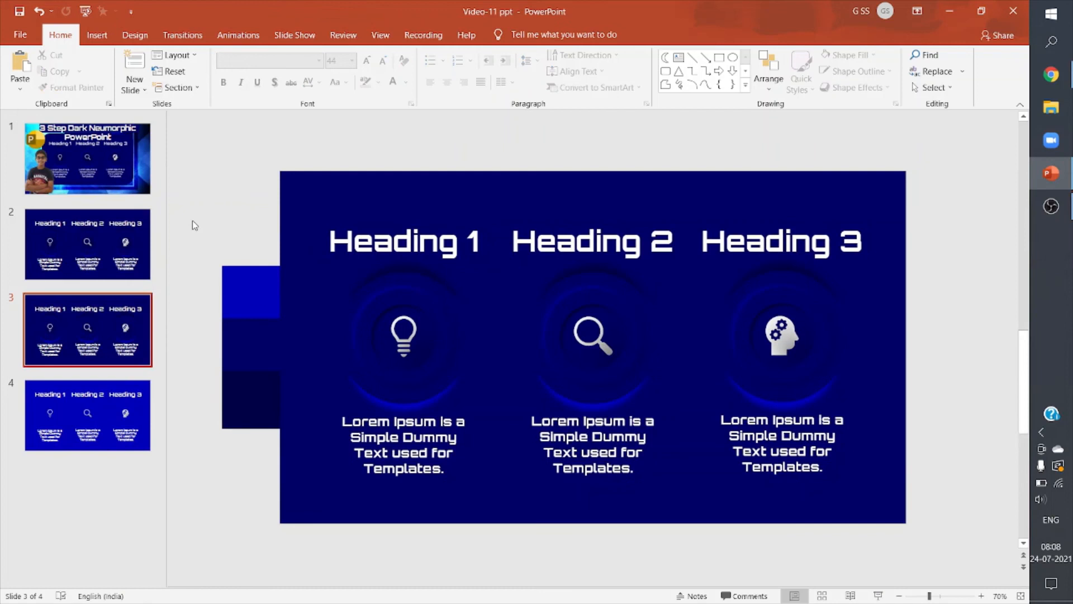
{"action": "mouse_move", "coordinate": [92, 245]}
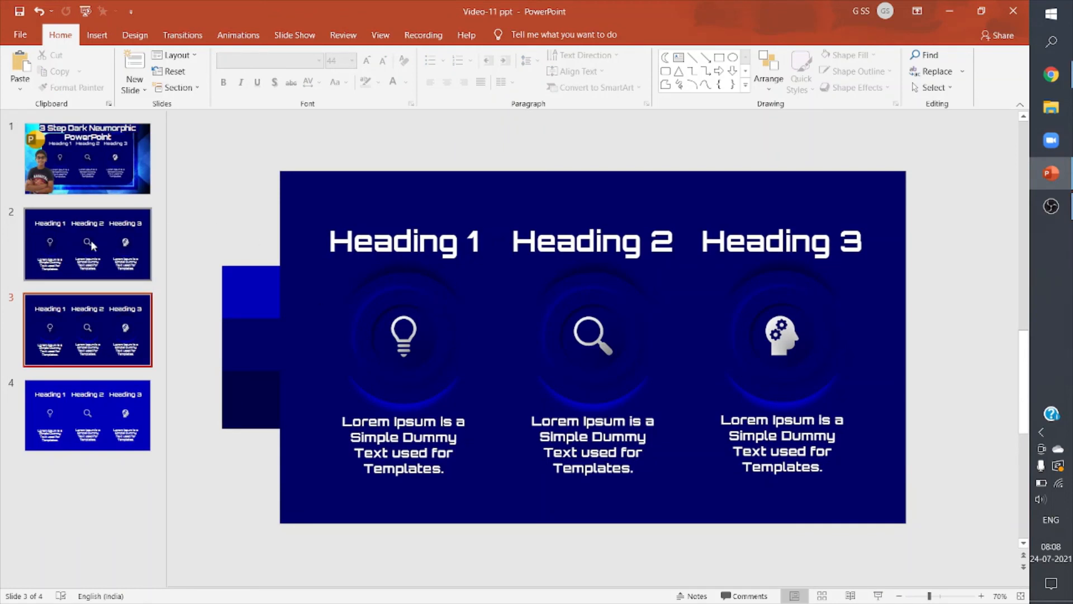
Return to the title slide showing the finished three-heading neumorphic design
{"action": "left_click", "coordinate": [88, 243]}
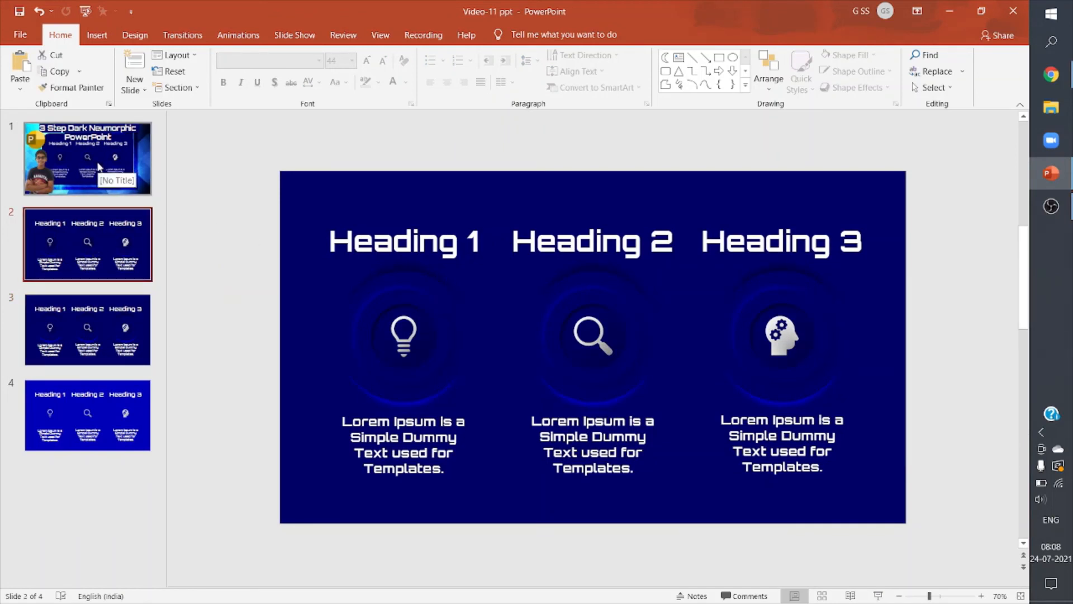
{"action": "left_click", "coordinate": [88, 157]}
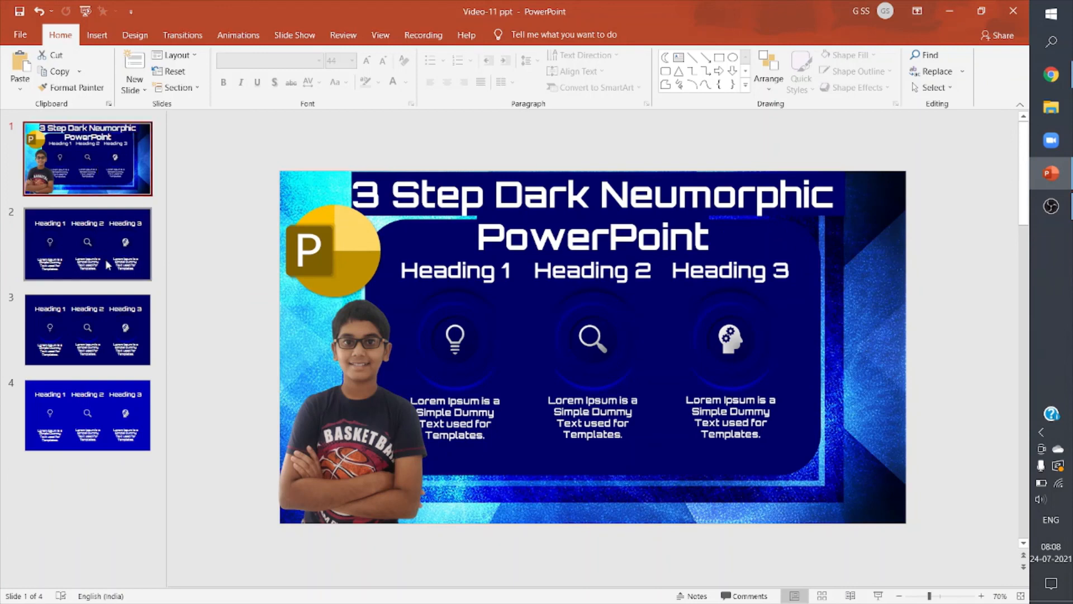
{"action": "mouse_move", "coordinate": [123, 313]}
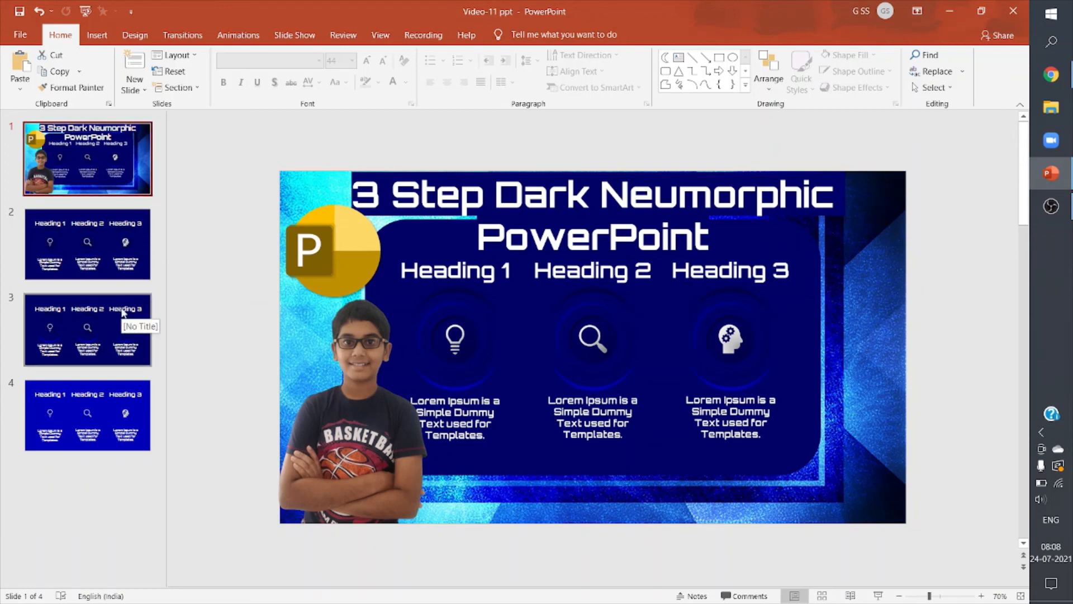